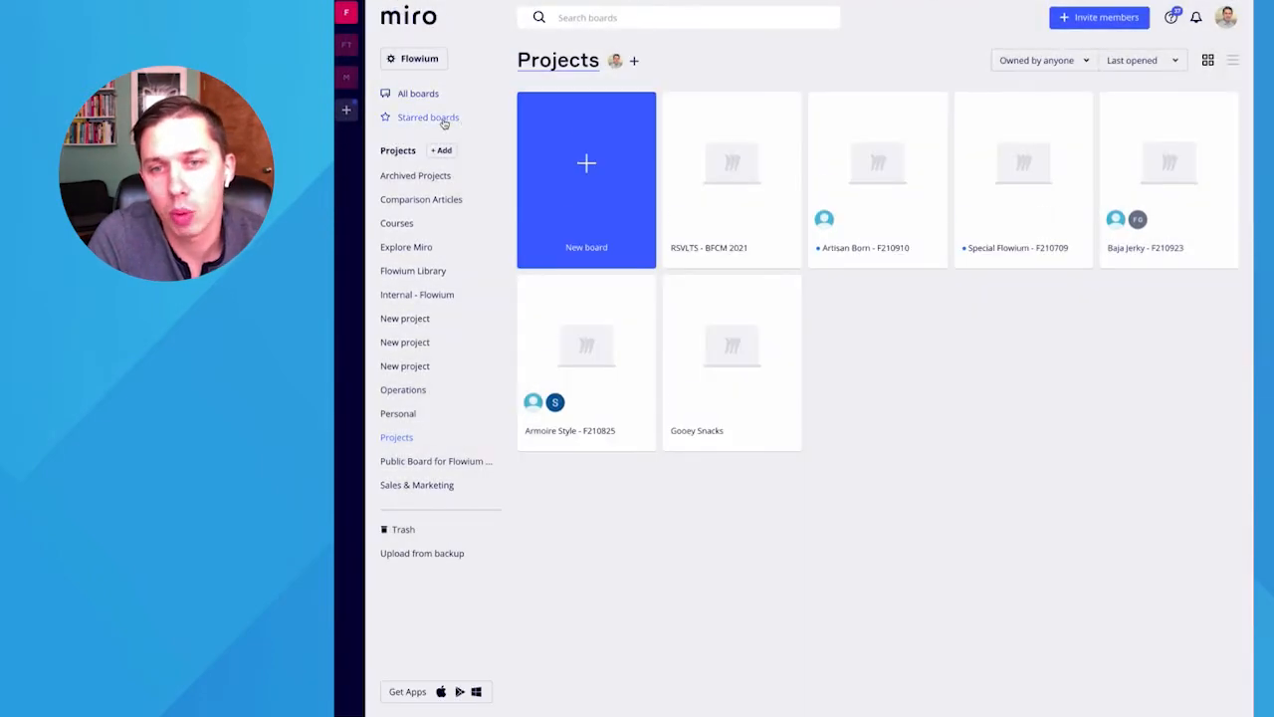
# Start a new board from All boards and preview the Venn Diagram template
pyautogui.click(418, 93)
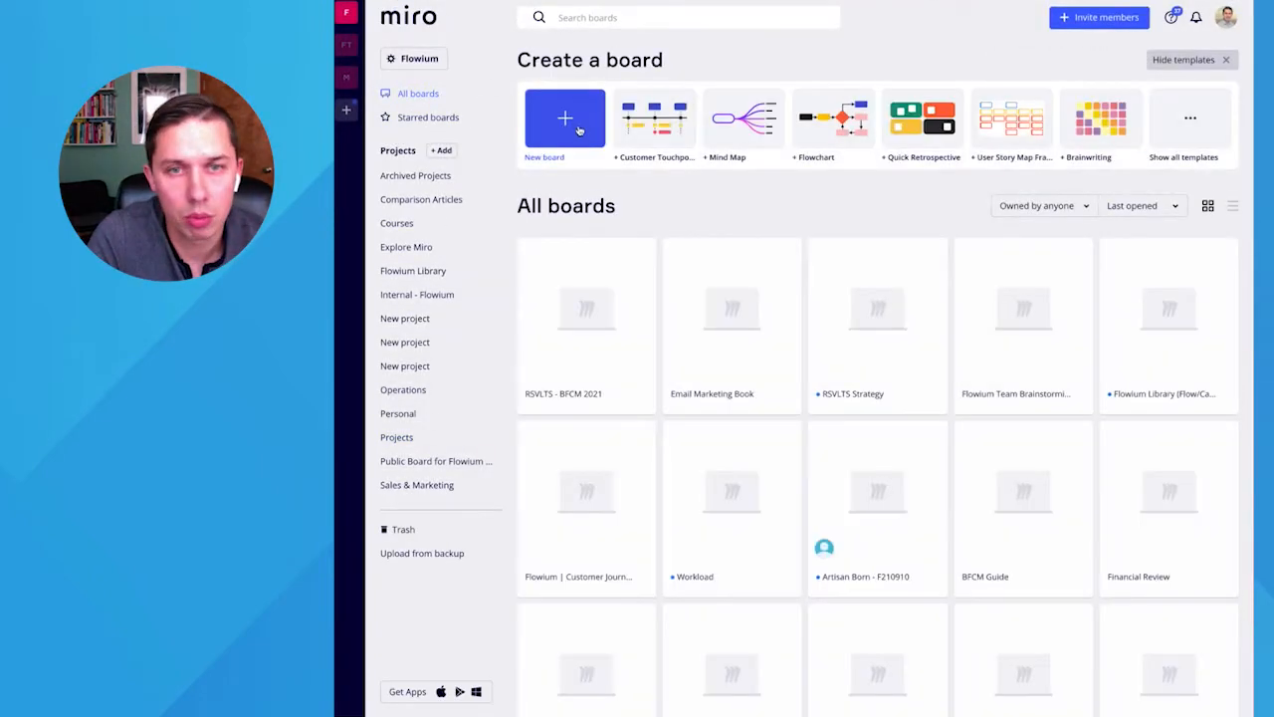
pyautogui.click(564, 120)
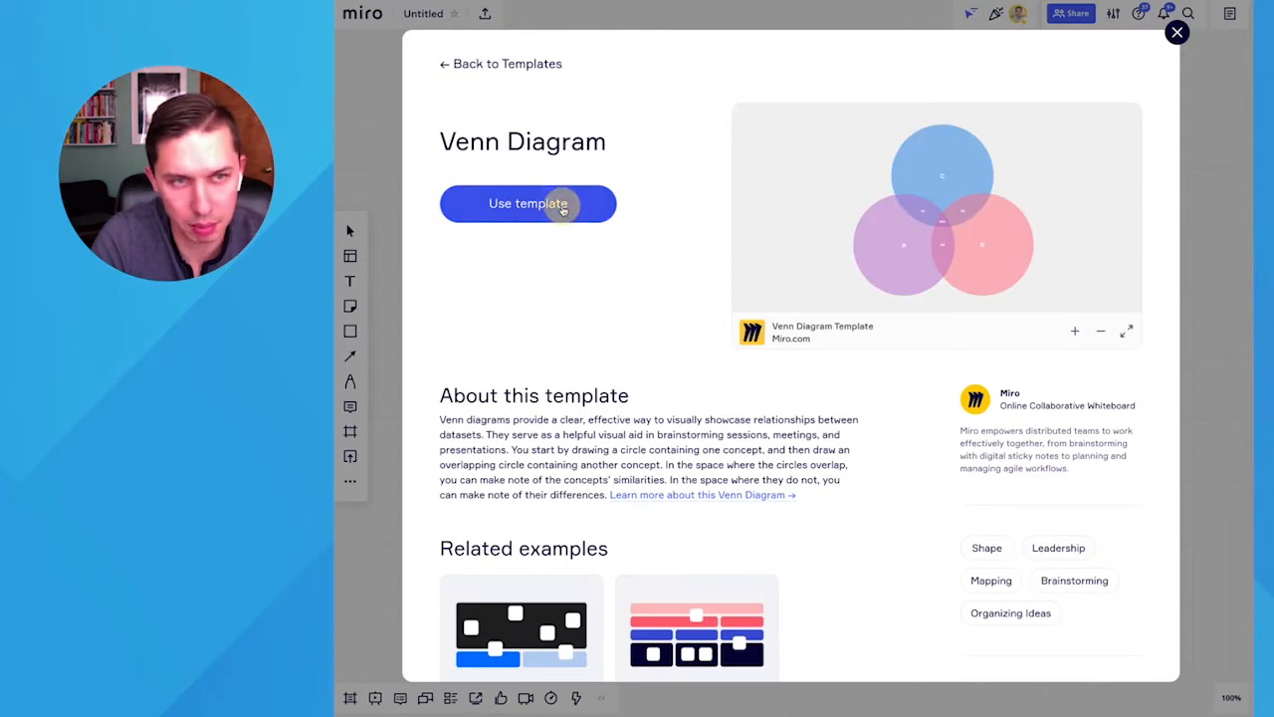
pyautogui.click(527, 204)
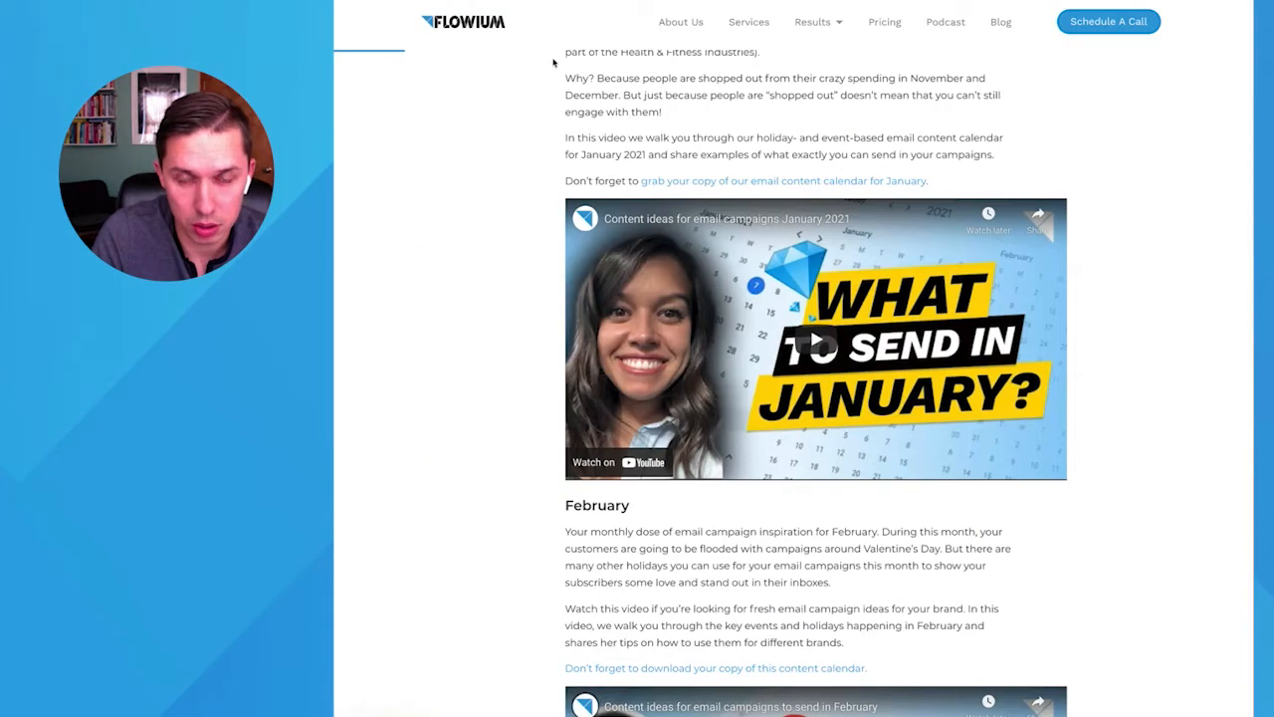
# Scroll the Flowium post to the October 2021 calendar and save that image
pyautogui.scroll(-3)
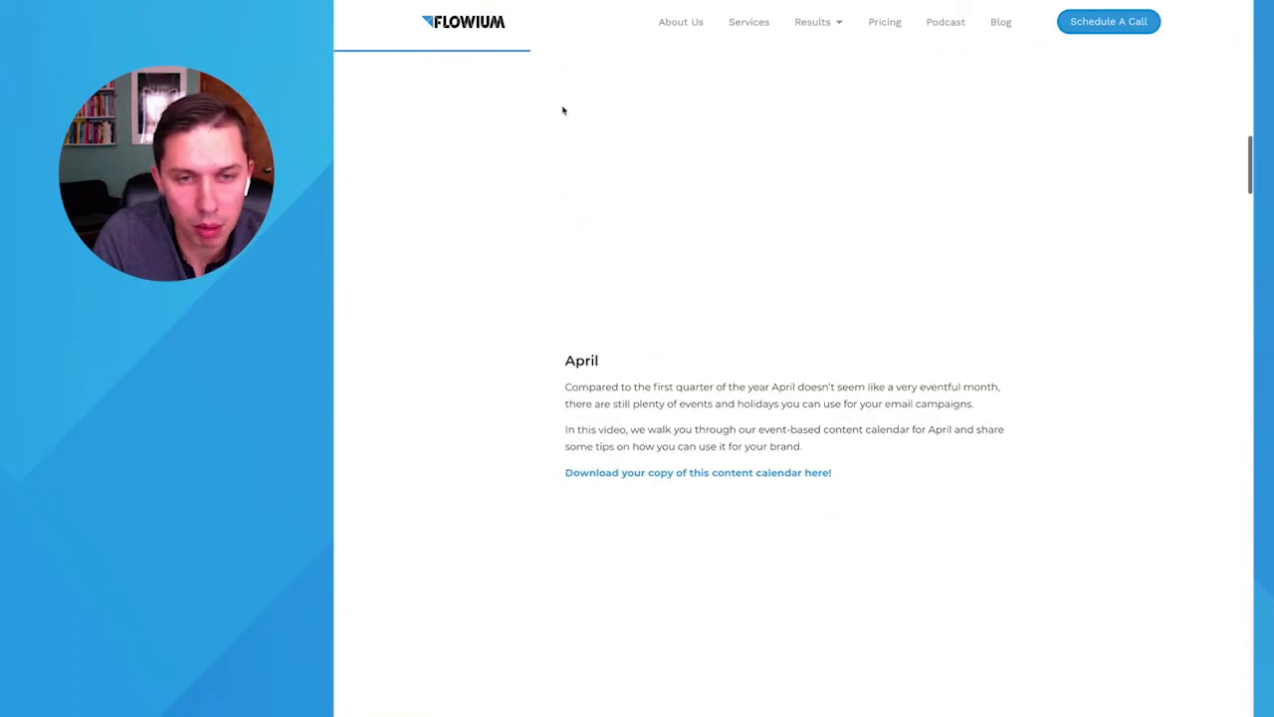
pyautogui.scroll(3)
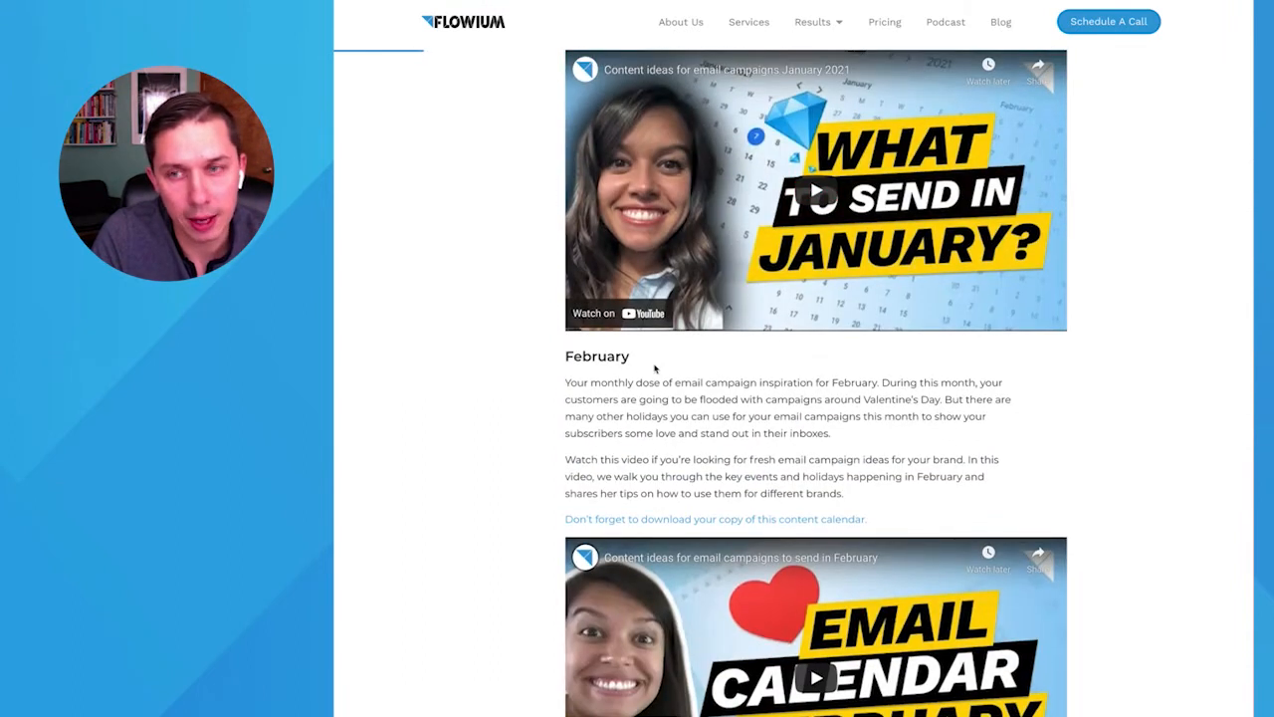
pyautogui.scroll(-3)
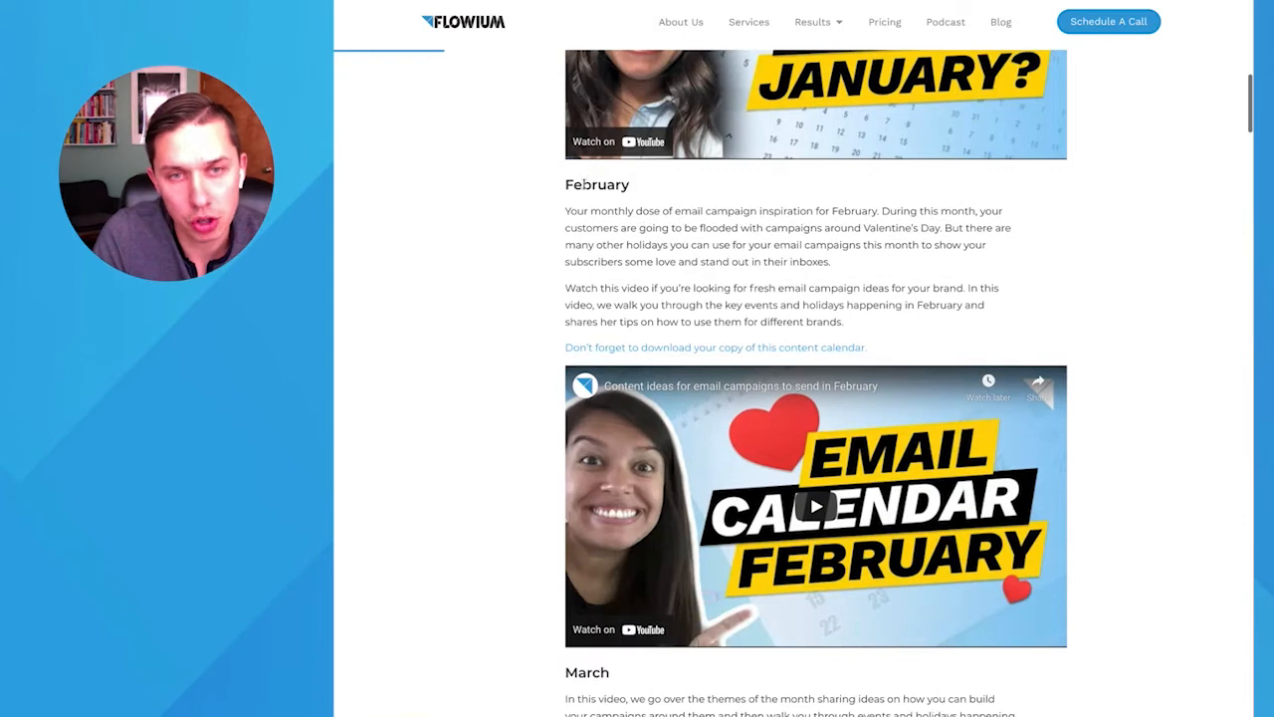
pyautogui.scroll(-3)
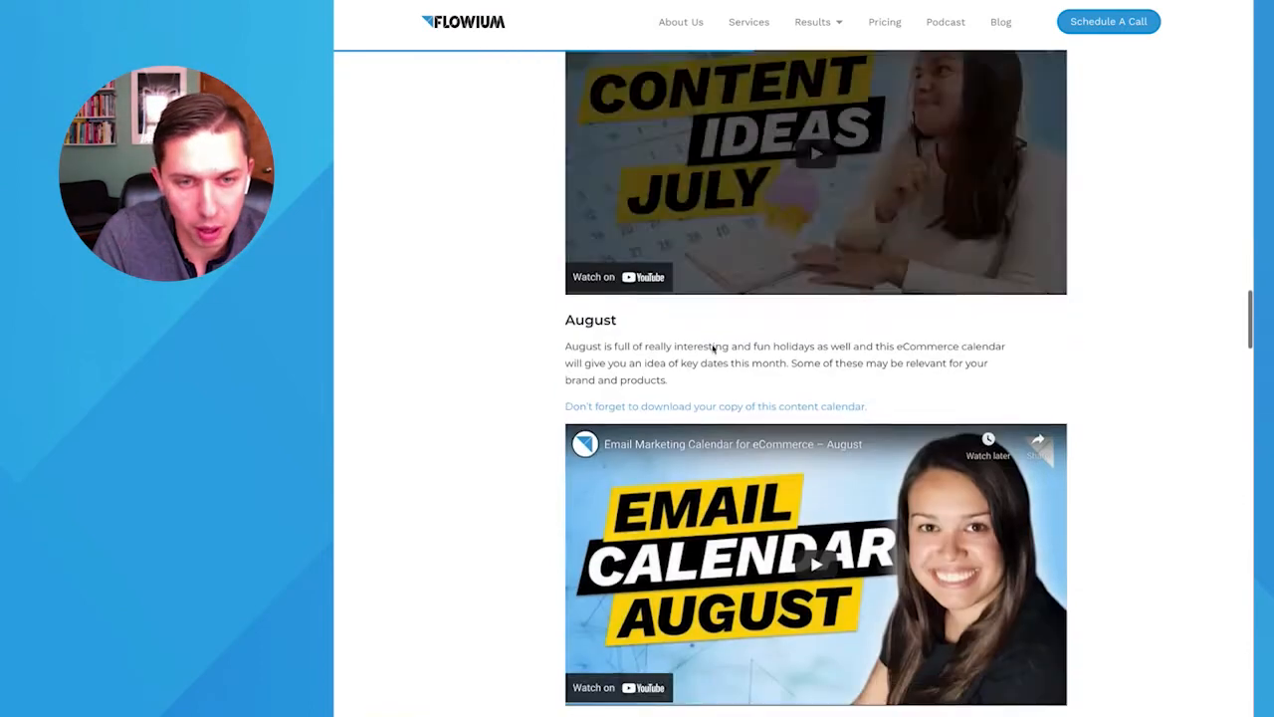
pyautogui.scroll(-3)
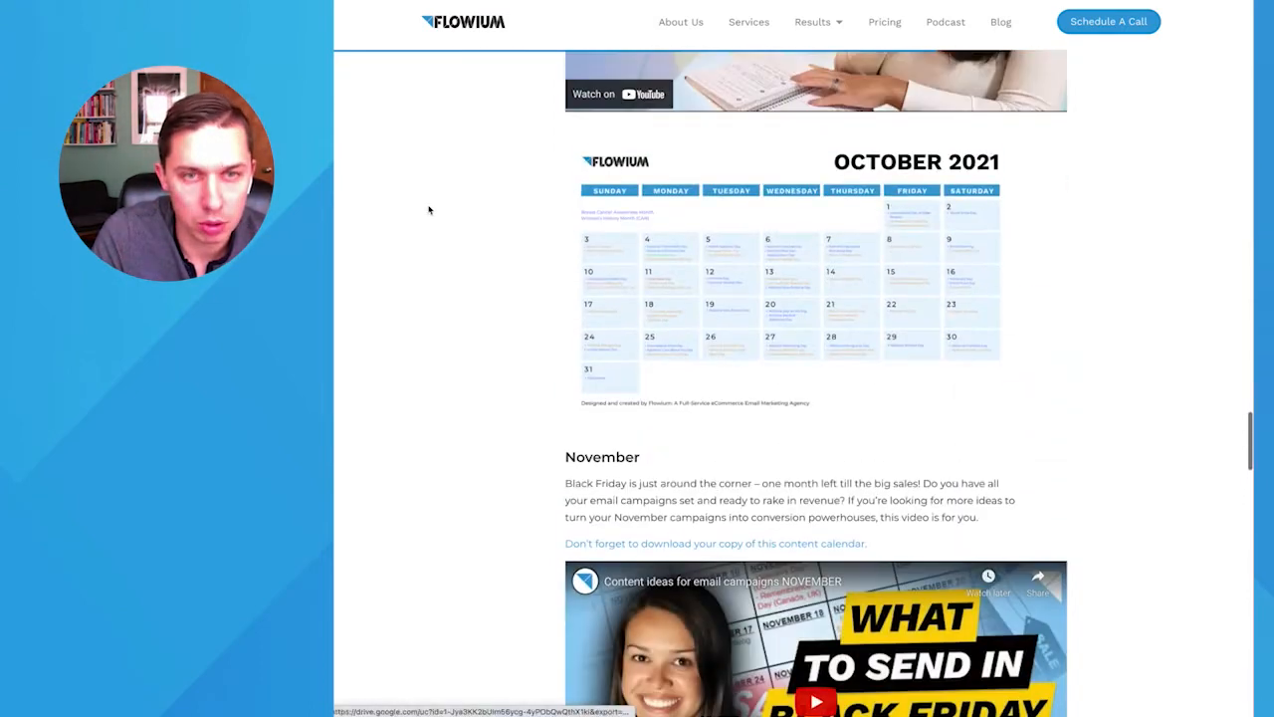
pyautogui.moveTo(742, 328)
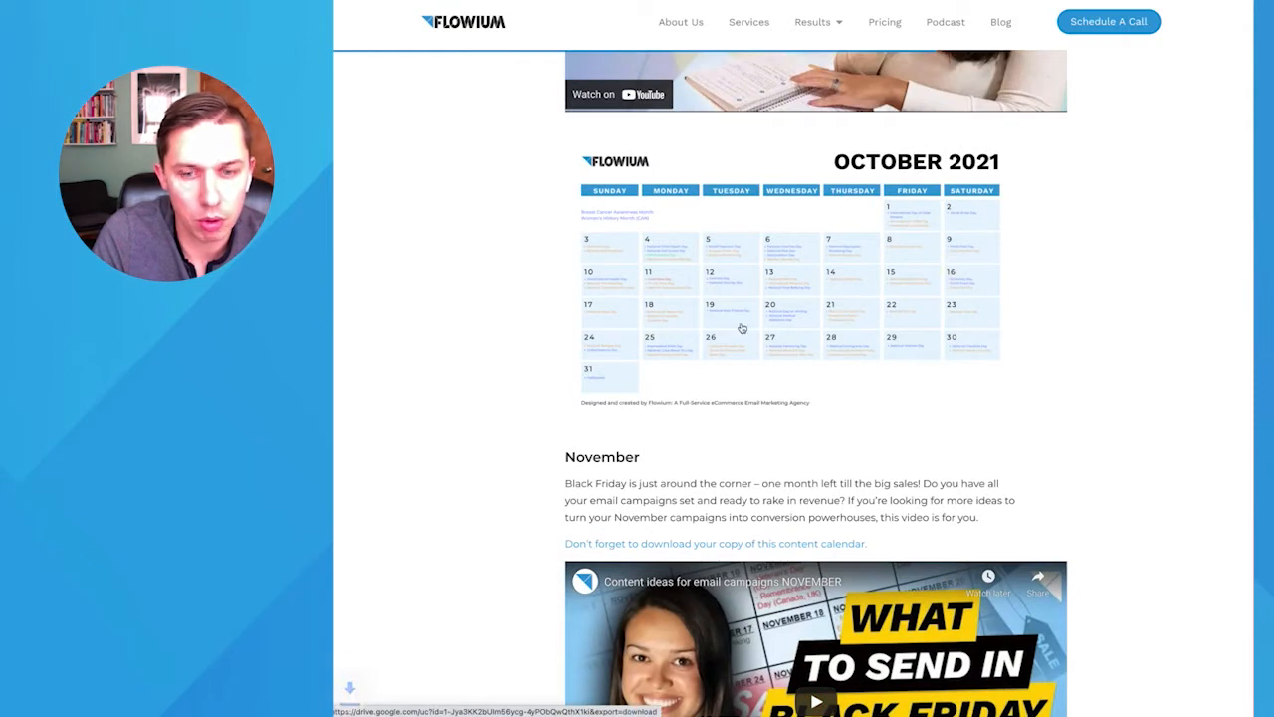
pyautogui.rightClick(742, 326)
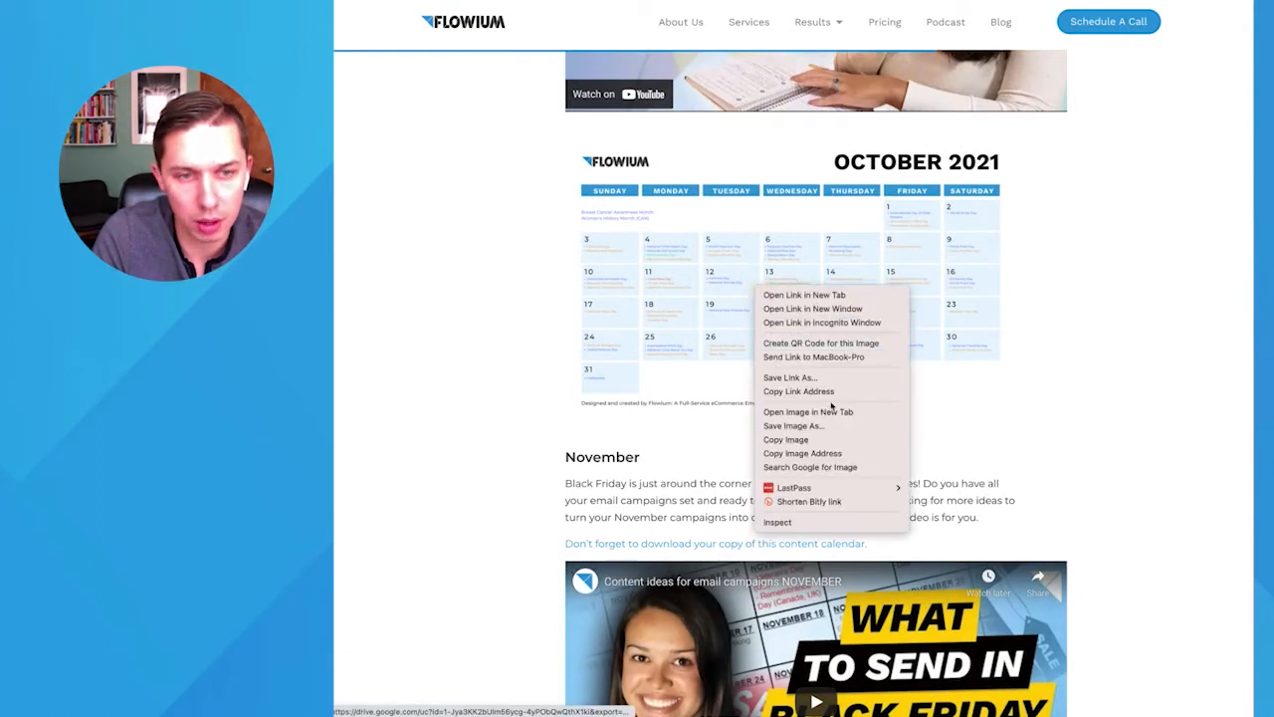
pyautogui.click(792, 425)
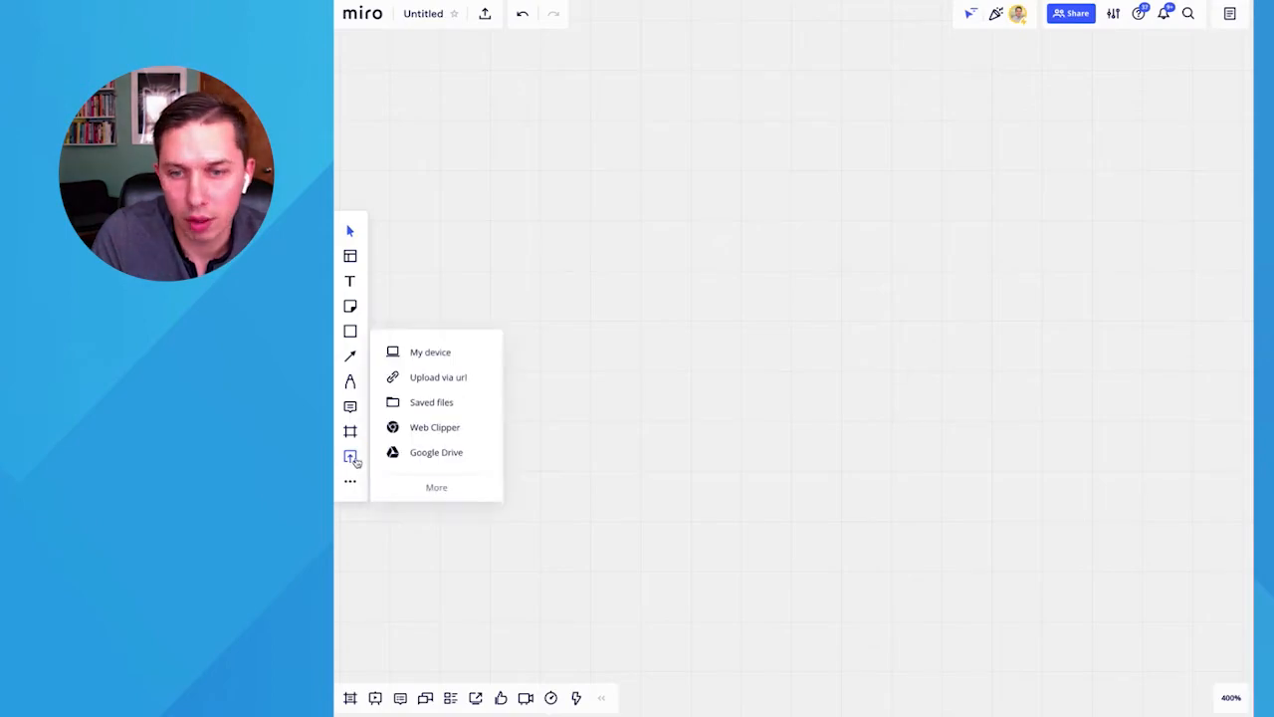
# Upload the October, November and December 2021 calendar PNGs from the device
pyautogui.click(430, 351)
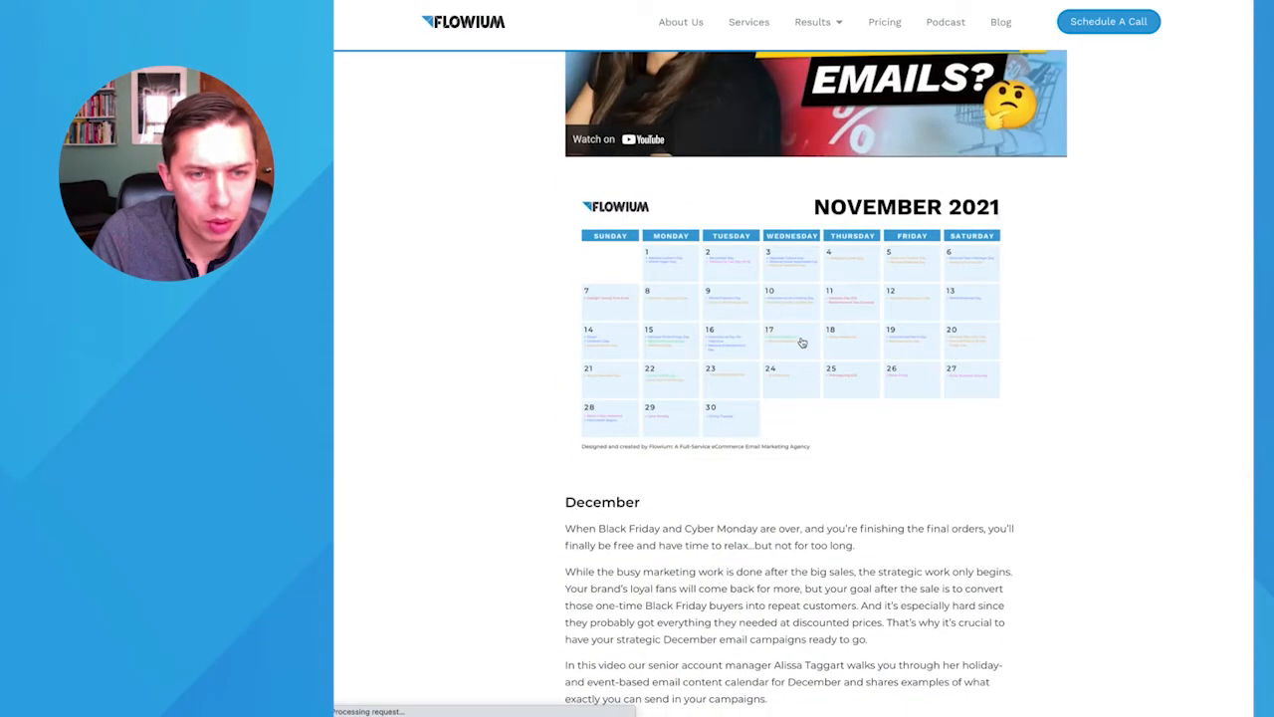
pyautogui.scroll(-3)
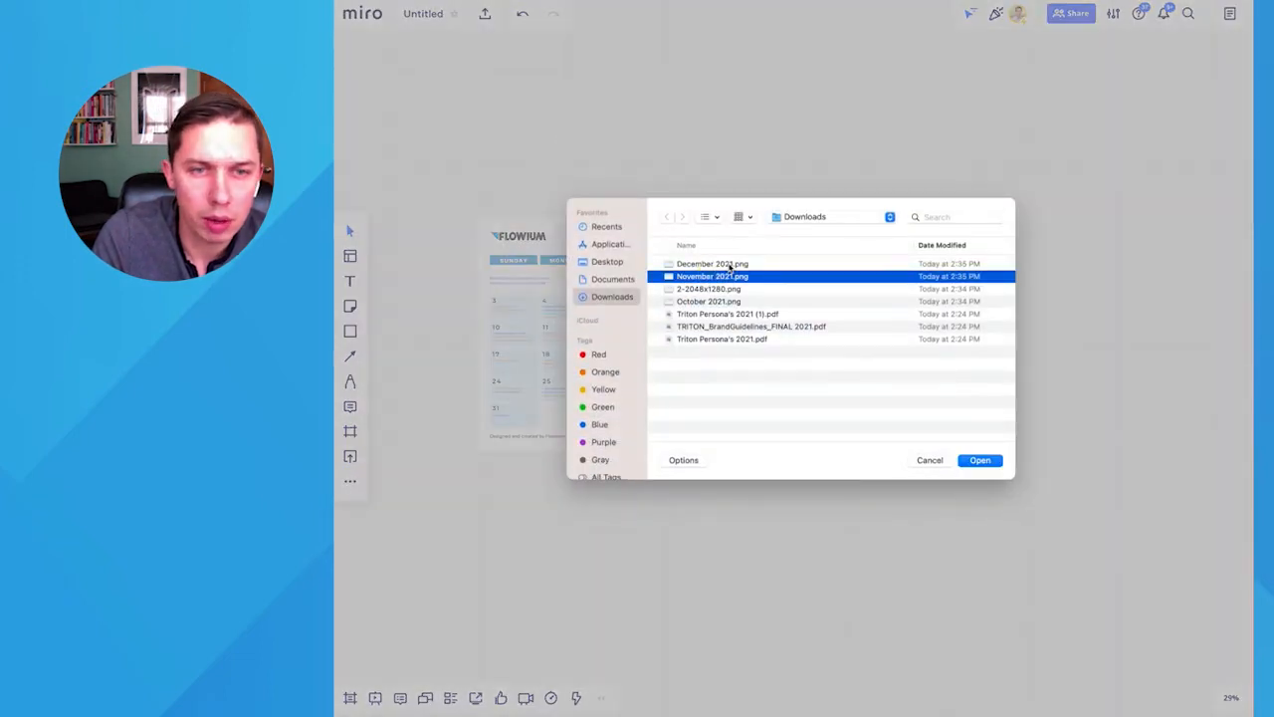
pyautogui.click(980, 460)
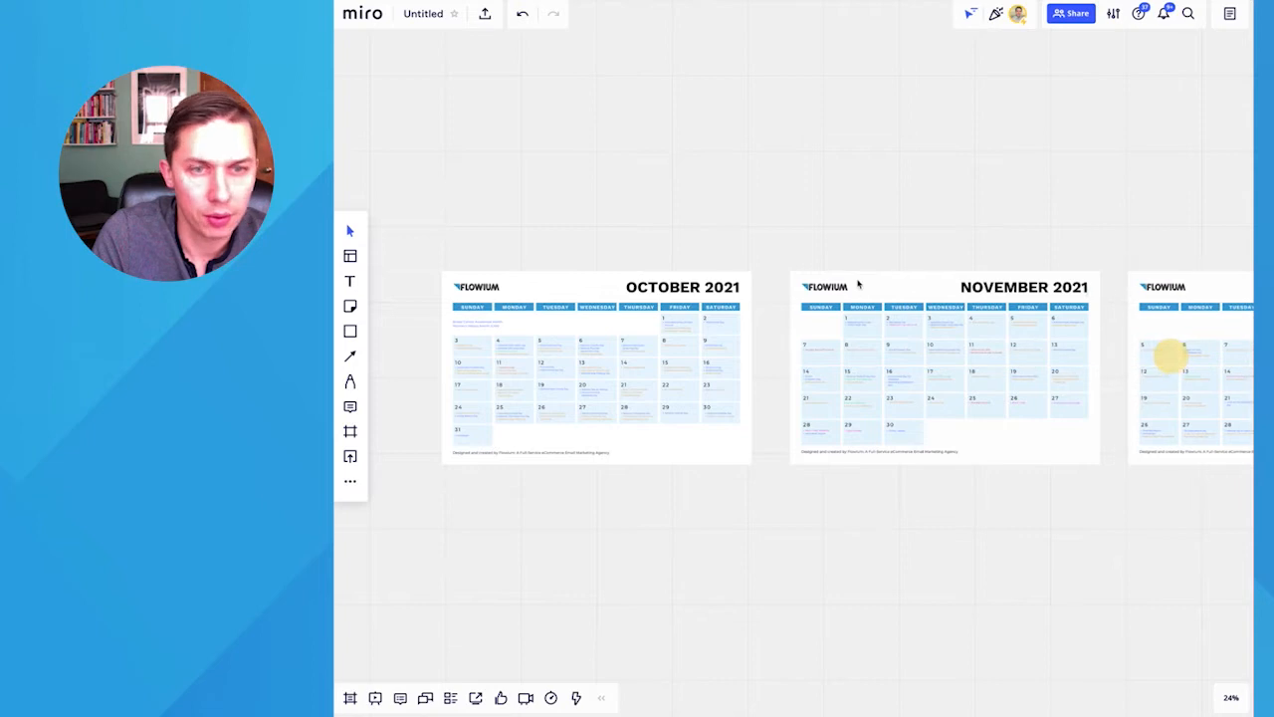
pyautogui.click(943, 369)
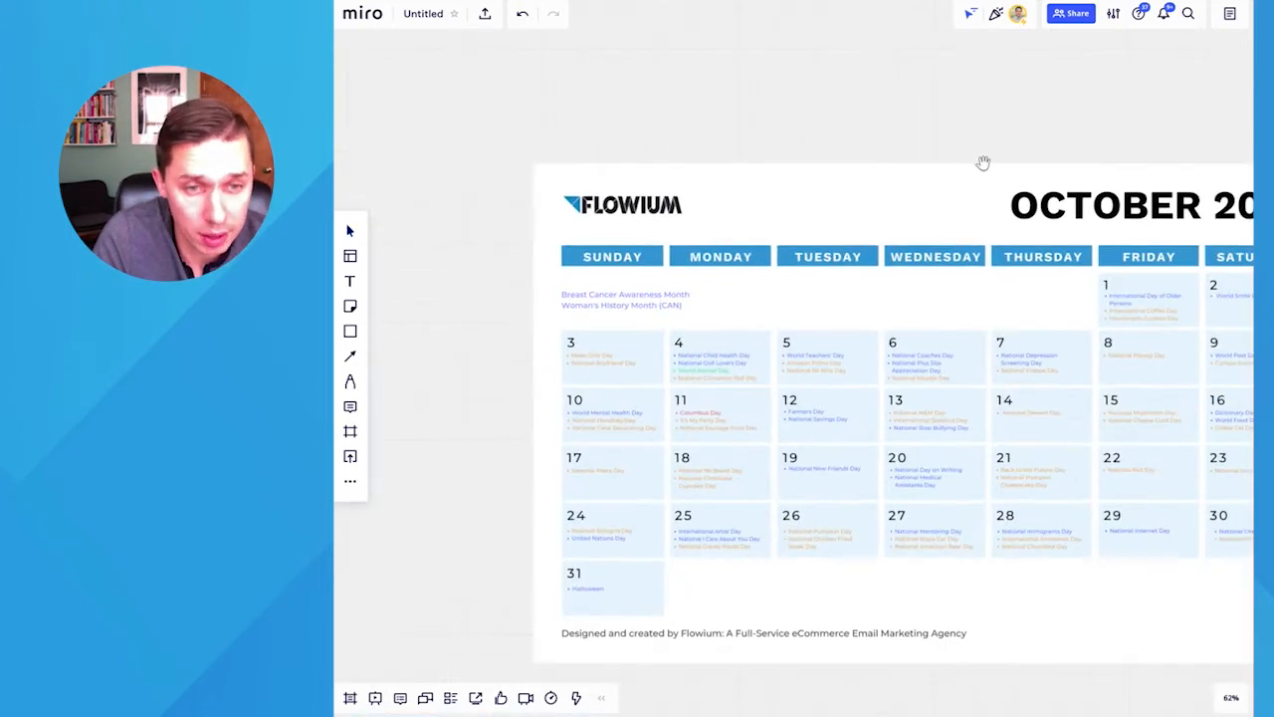
pyautogui.scroll(3)
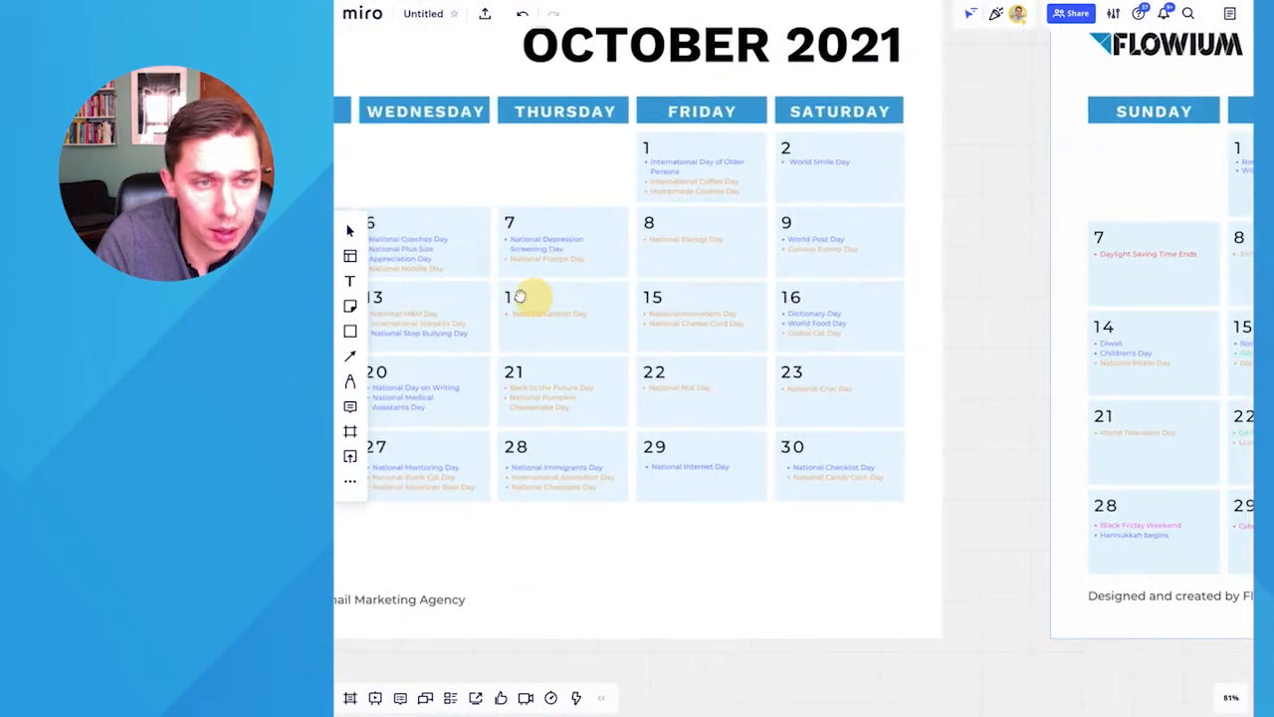
pyautogui.scroll(-3)
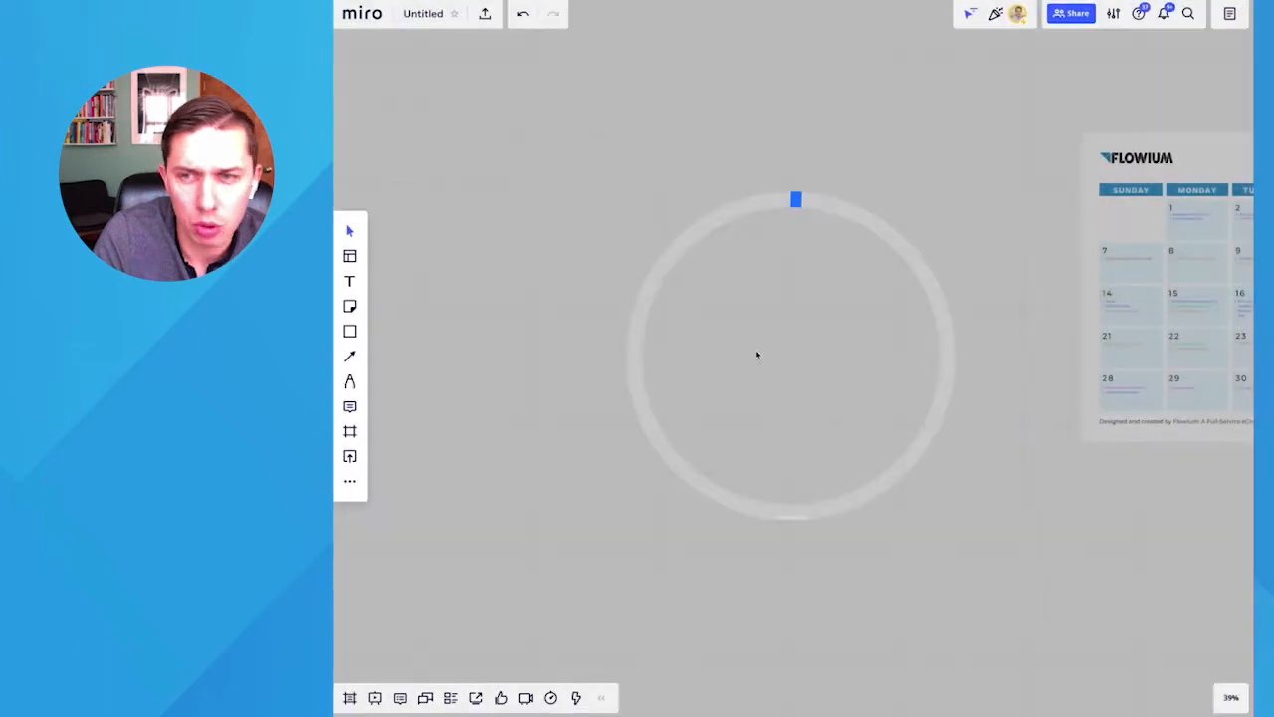
pyautogui.scroll(-3)
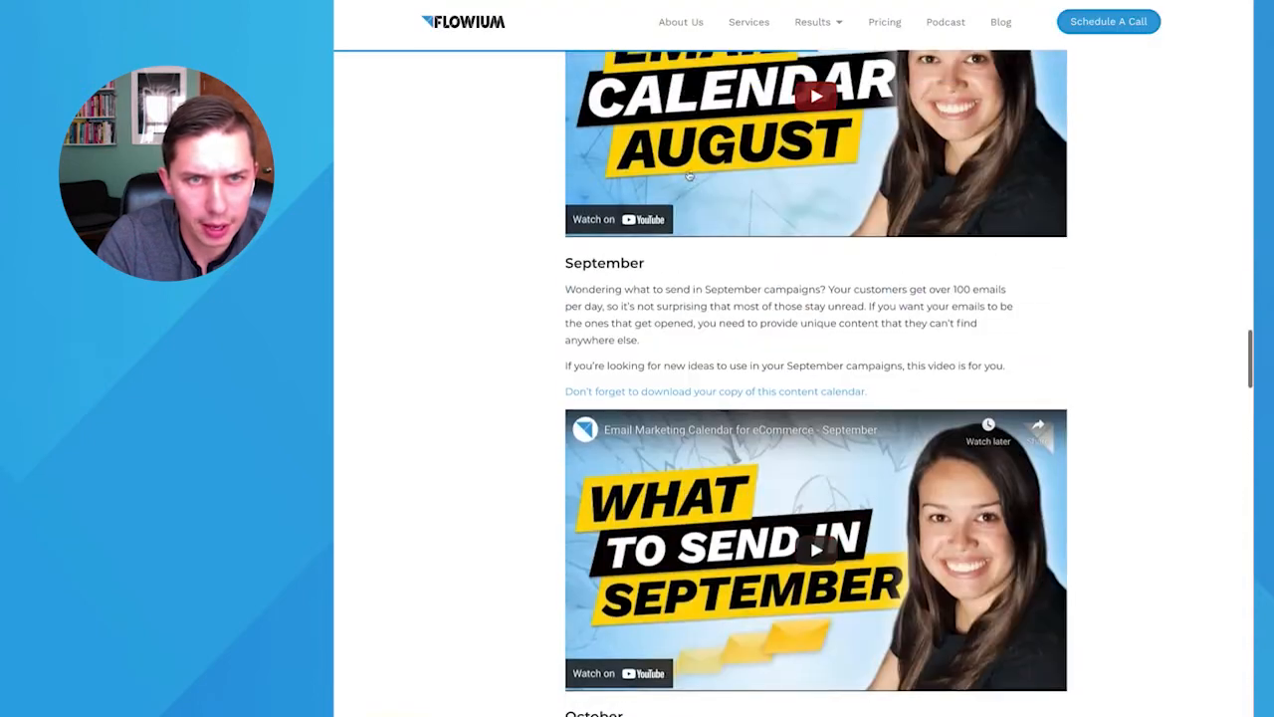
pyautogui.scroll(3)
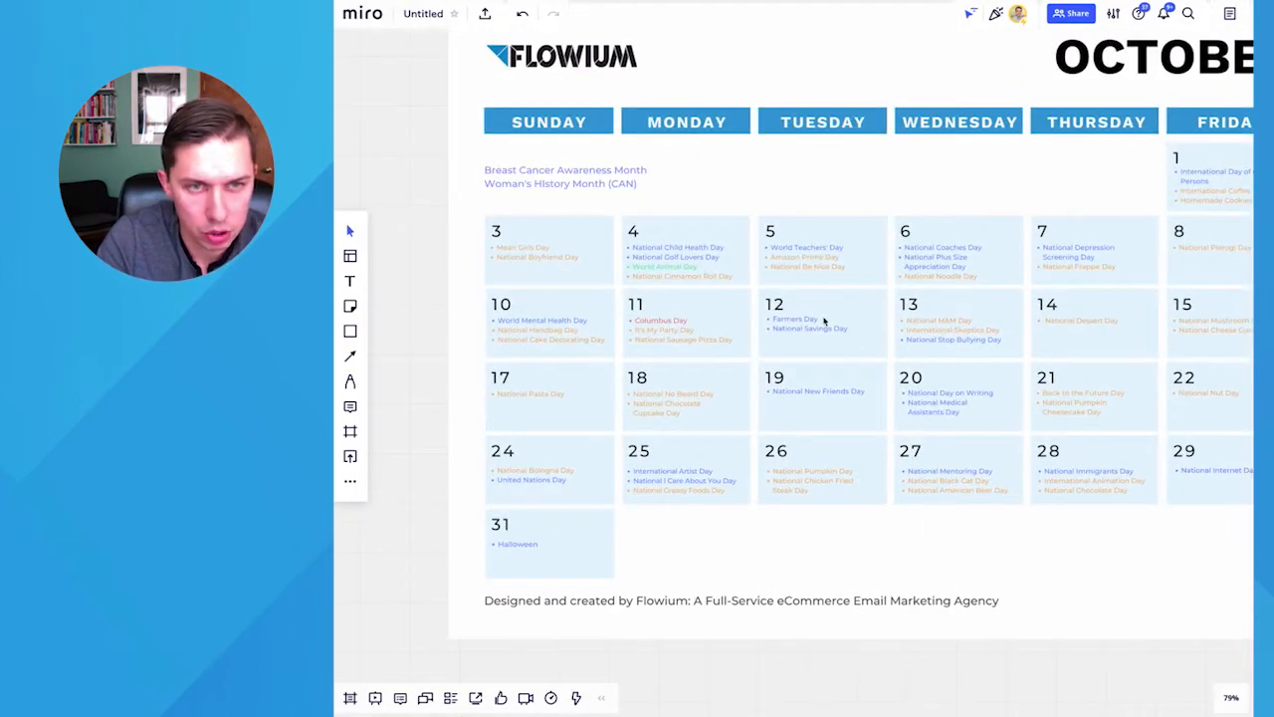
pyautogui.scroll(-3)
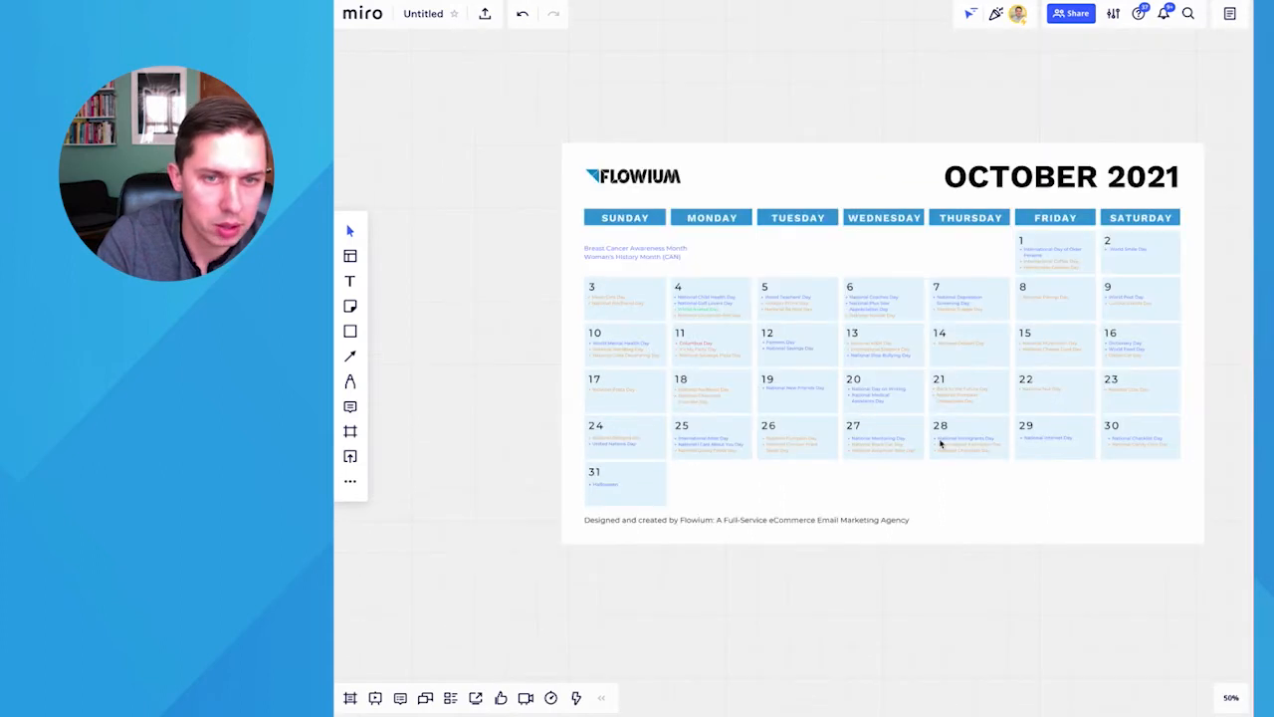
# Place a yellow sticky note on Friday, October 1 of the October calendar
pyautogui.scroll(-3)
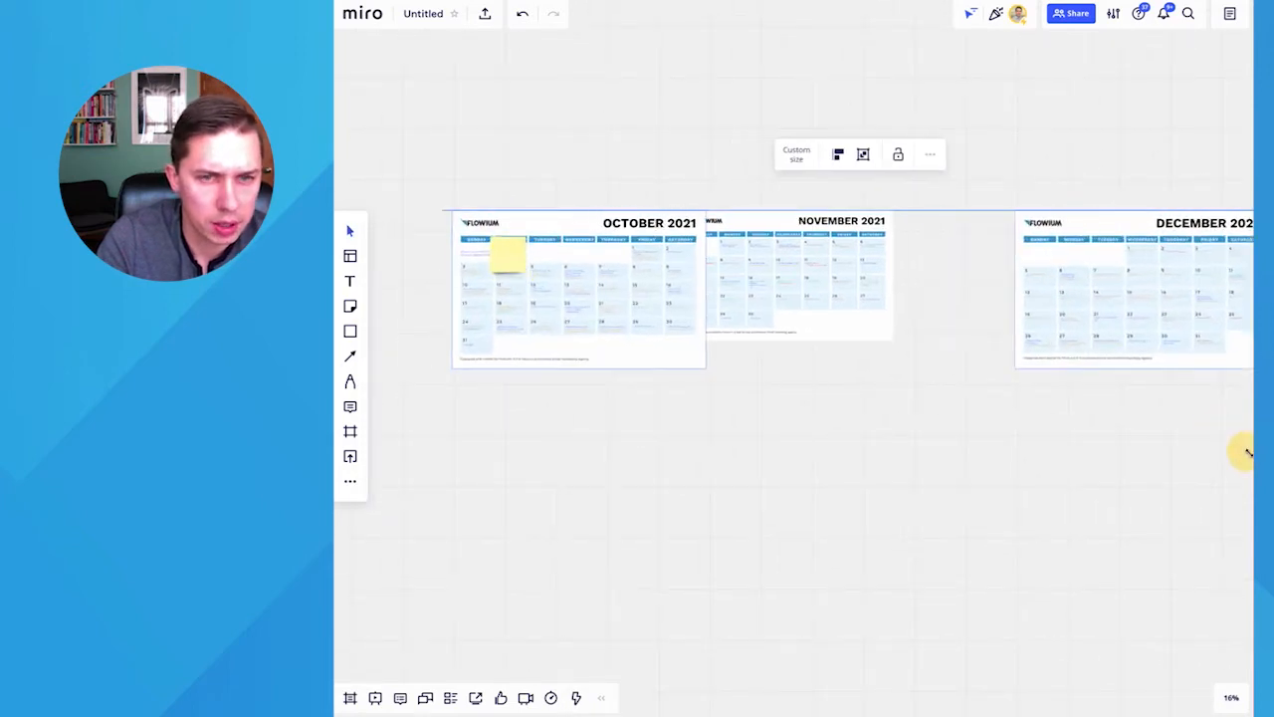
pyautogui.scroll(-3)
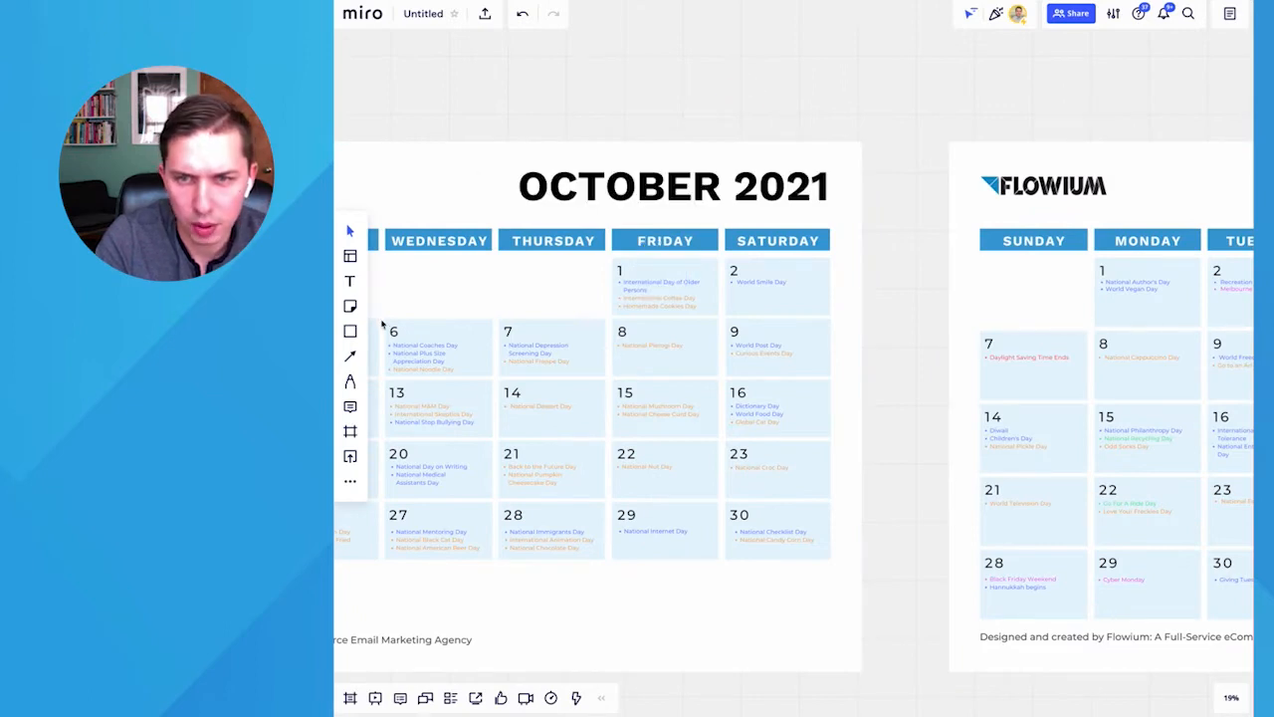
pyautogui.click(645, 286)
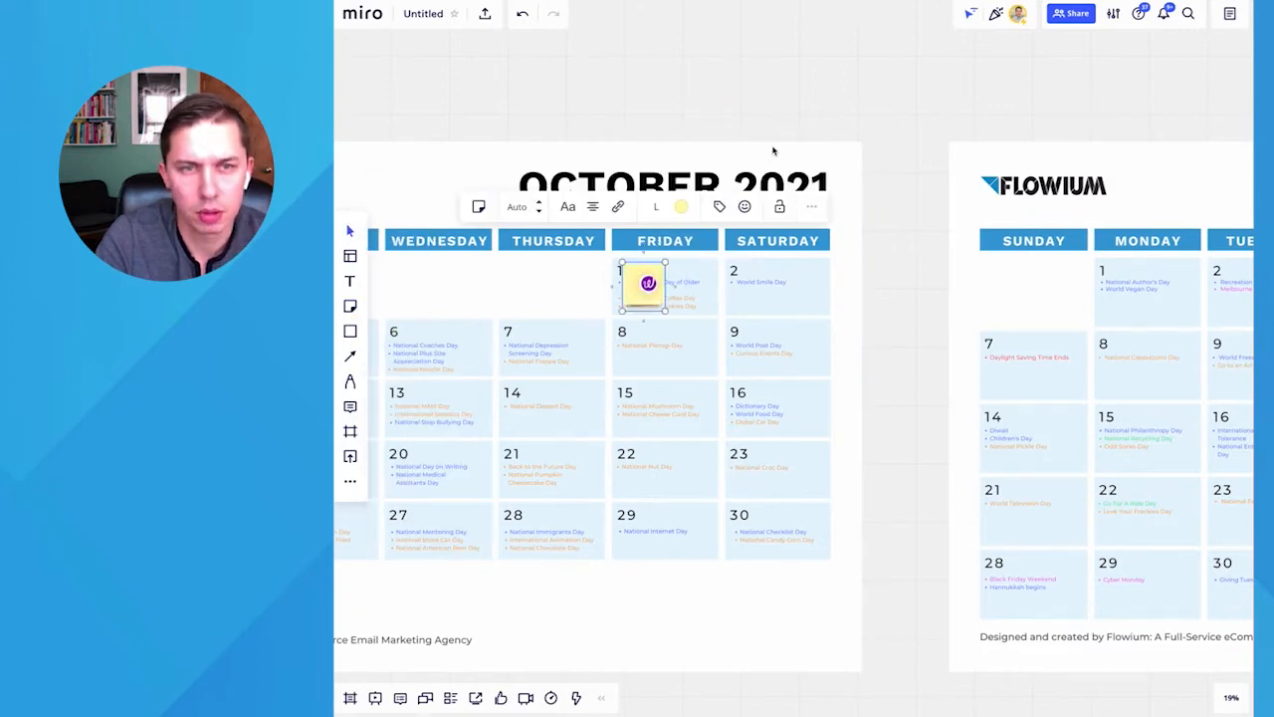
pyautogui.scroll(-3)
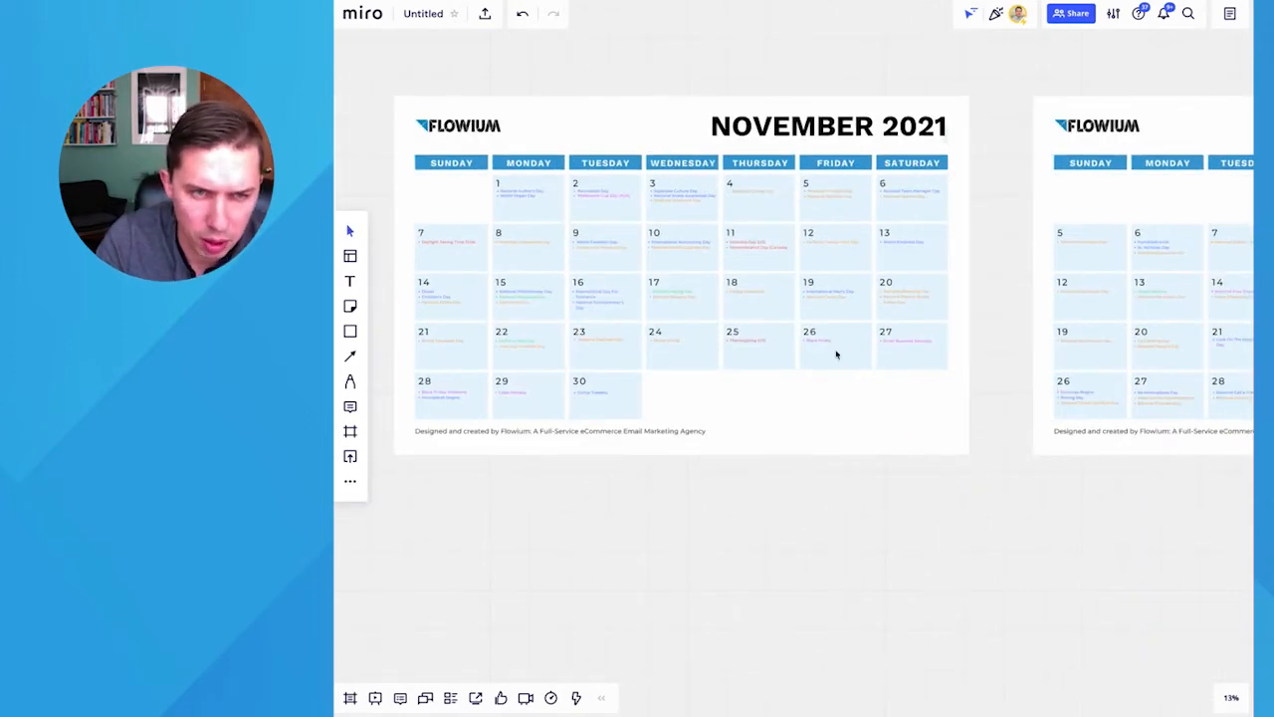
pyautogui.scroll(-3)
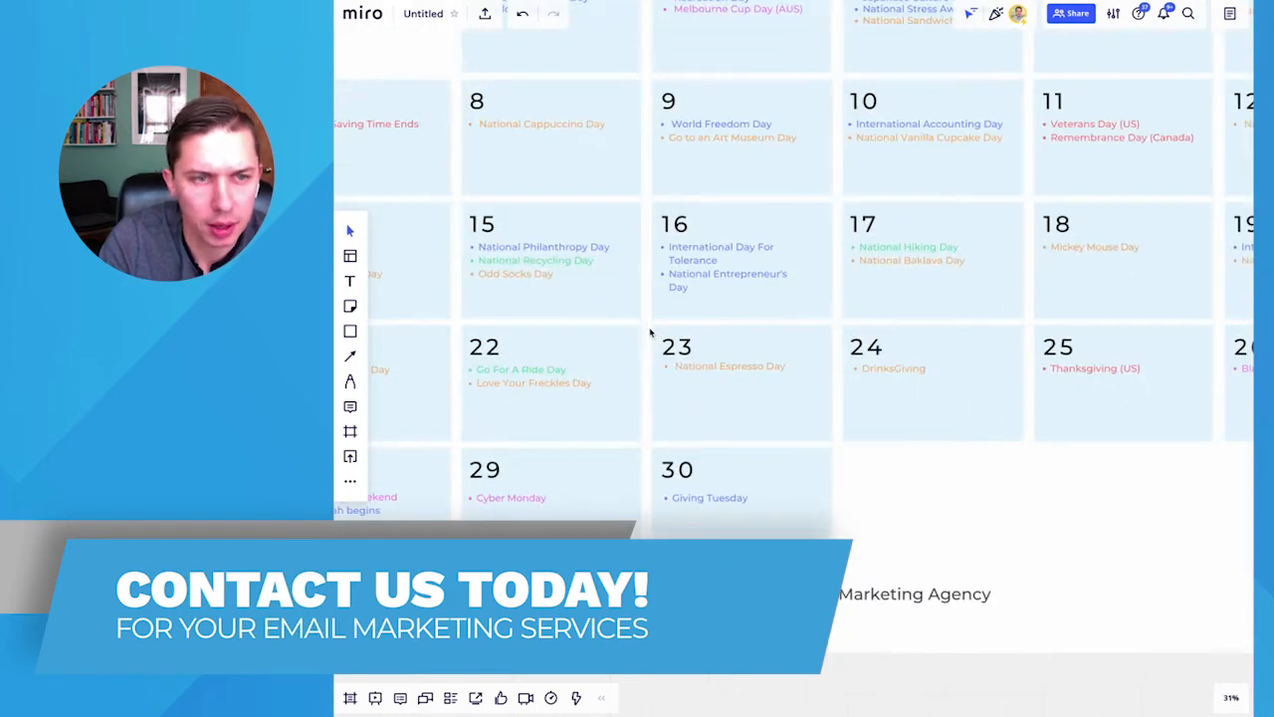
# Add a sticky note on November 26 reading 'Sale starts at 8am /// Engaged Segment'
pyautogui.scroll(-3)
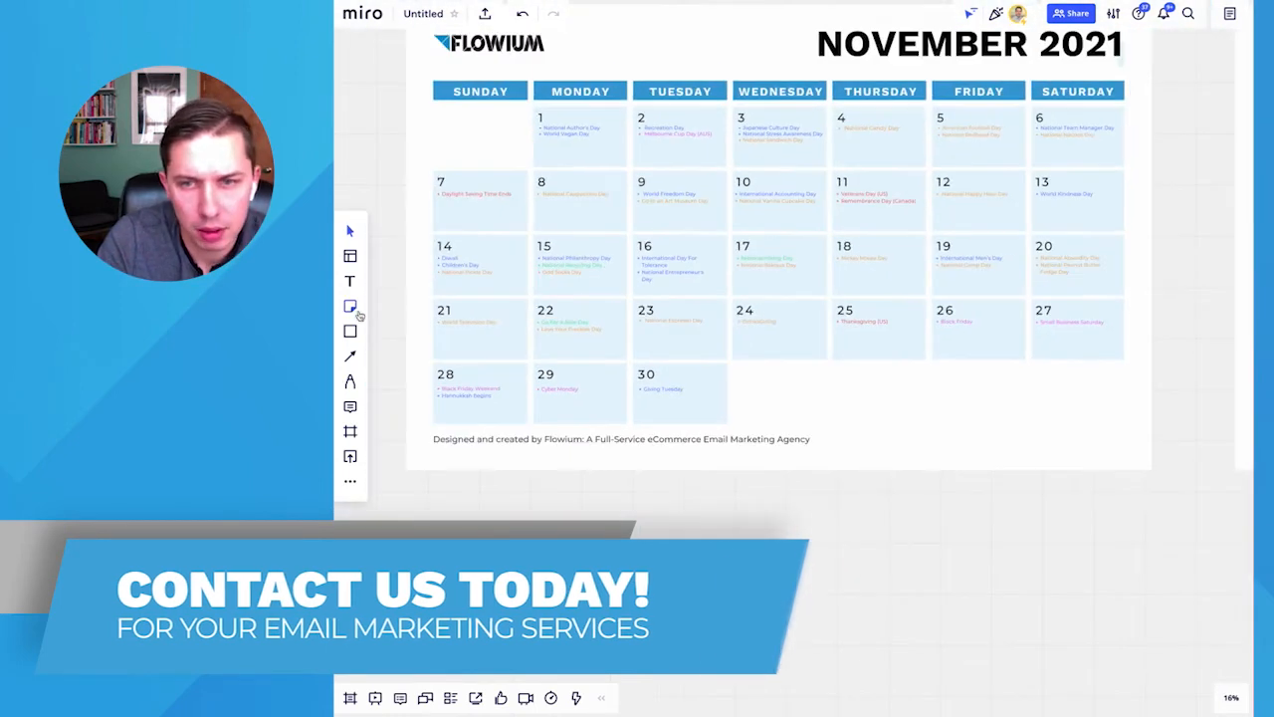
pyautogui.click(349, 306)
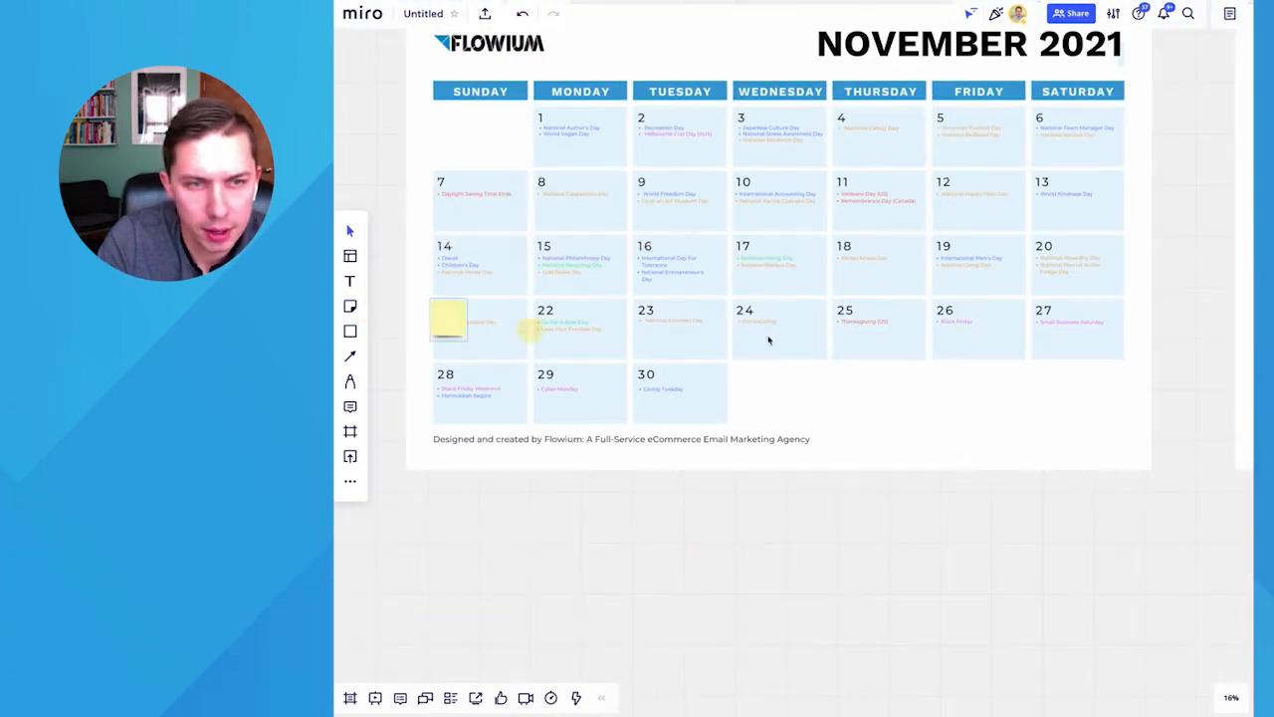
pyautogui.moveTo(448, 318); pyautogui.dragTo(961, 318)
pyautogui.write('AM email')
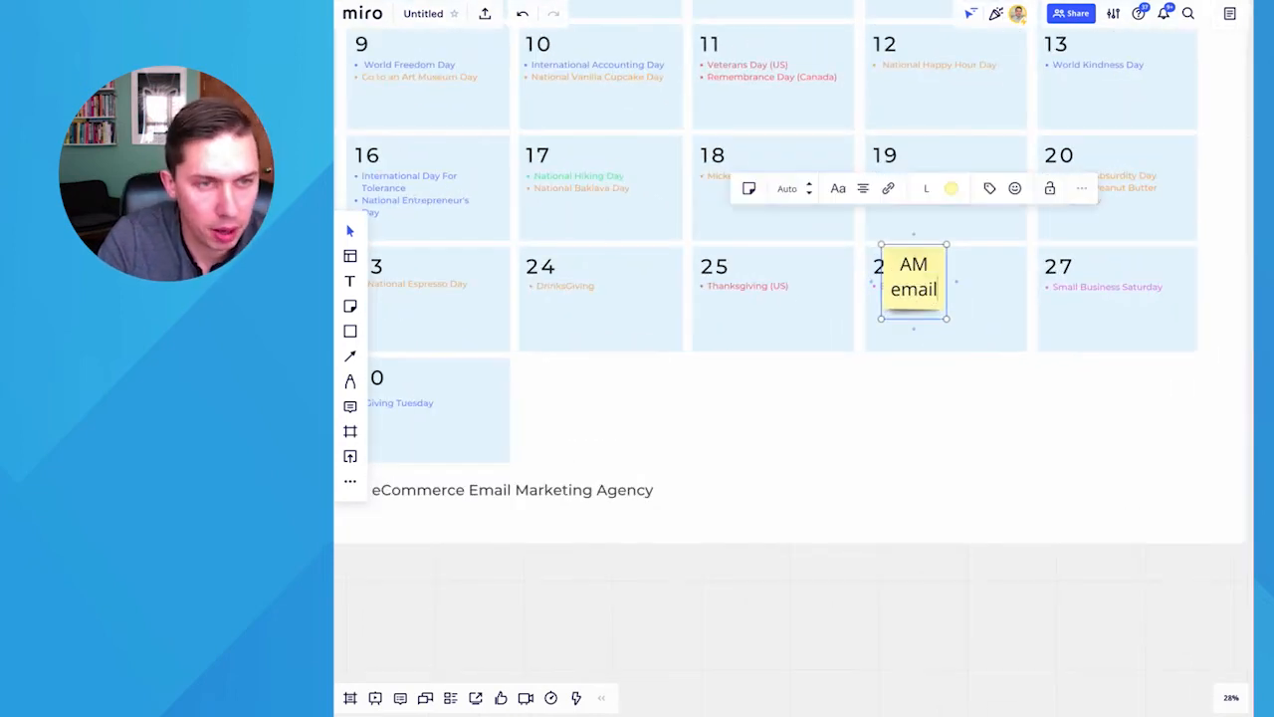
pyautogui.moveTo(920, 338)
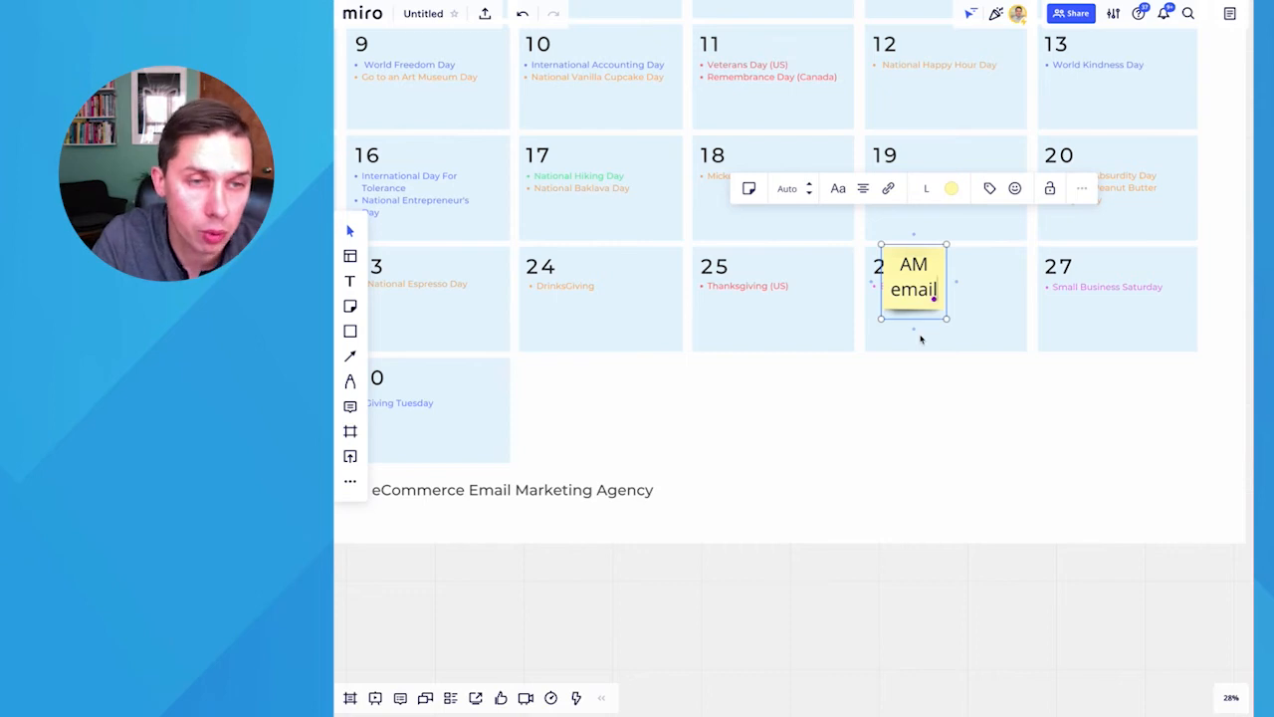
pyautogui.write('Sale start')
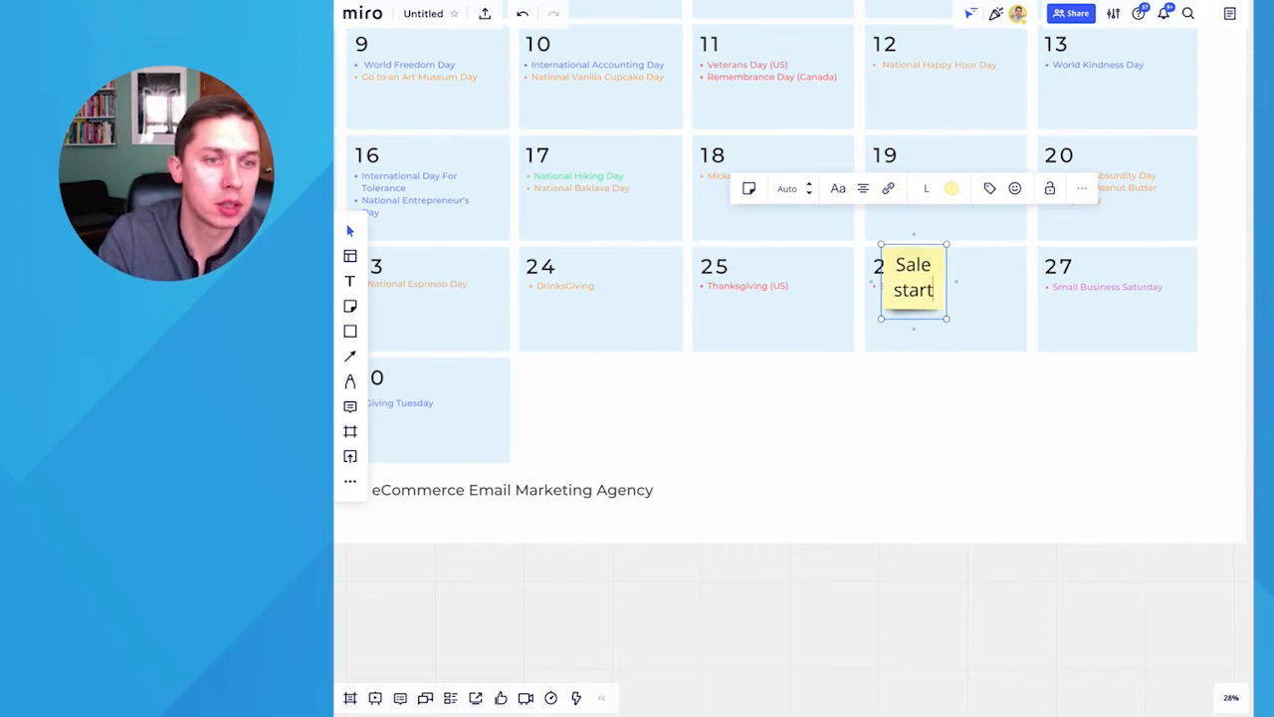
pyautogui.write('s at 8a')
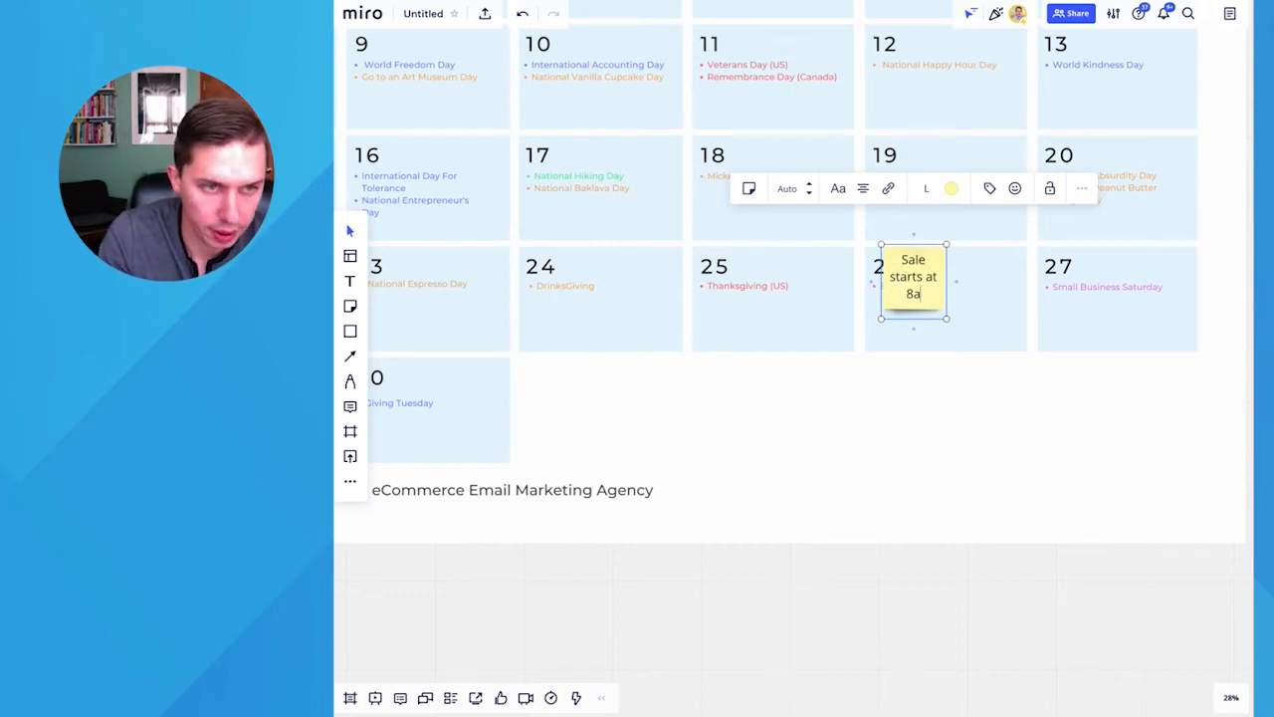
pyautogui.write('m ///')
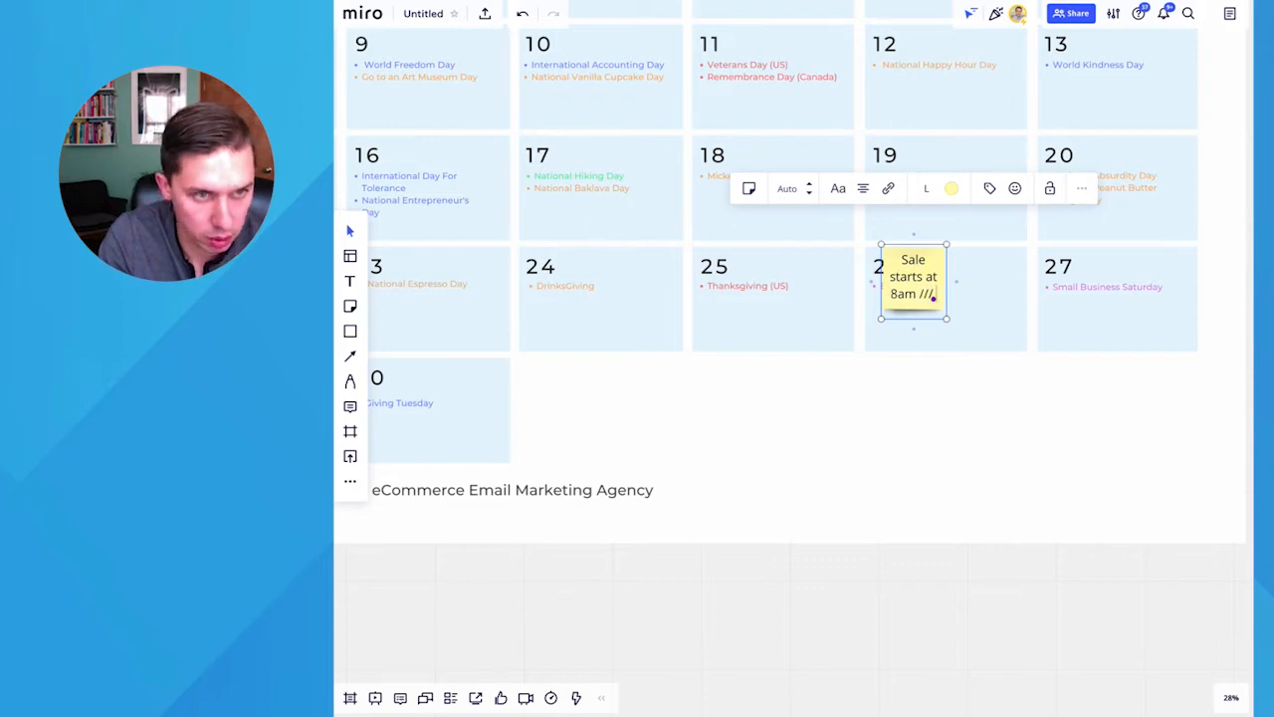
pyautogui.write('Engaged Segment and etc.')
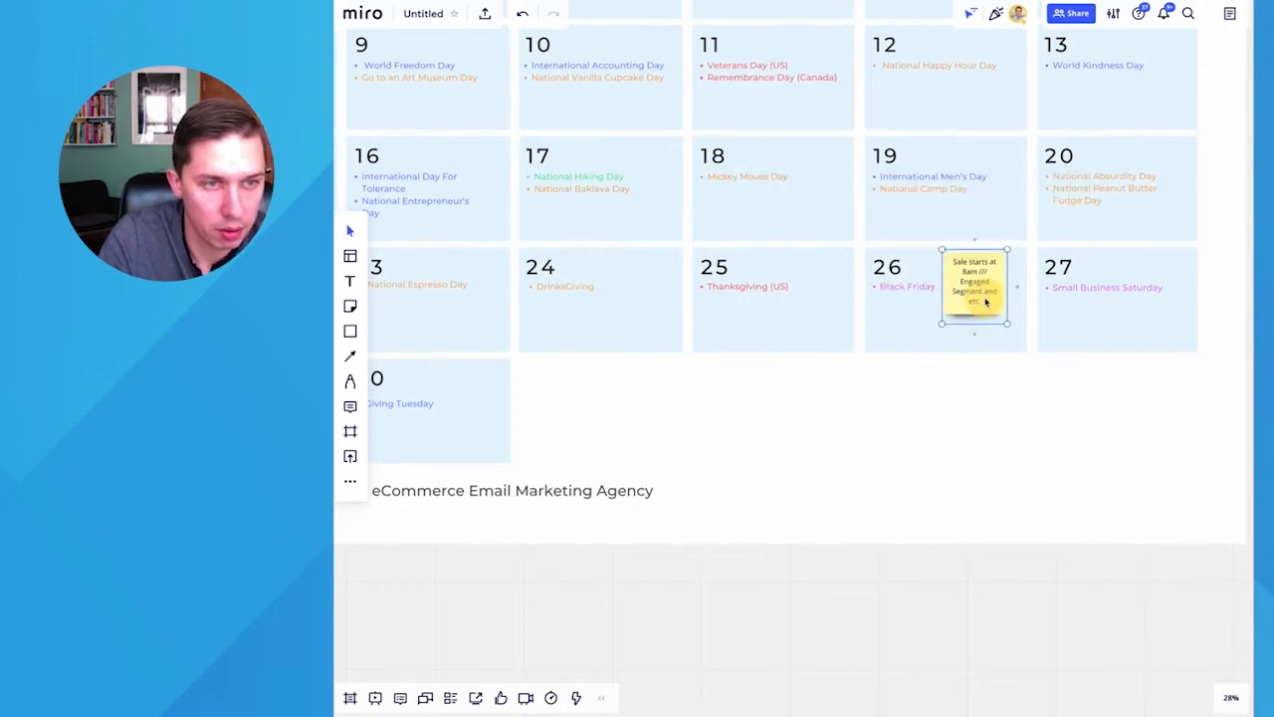
# Duplicate the Nov 26 note and add 'Early Birds Sale' (Nov 22) and 'Happy TG' (Nov 25)
pyautogui.moveTo(973, 289); pyautogui.dragTo(908, 314)
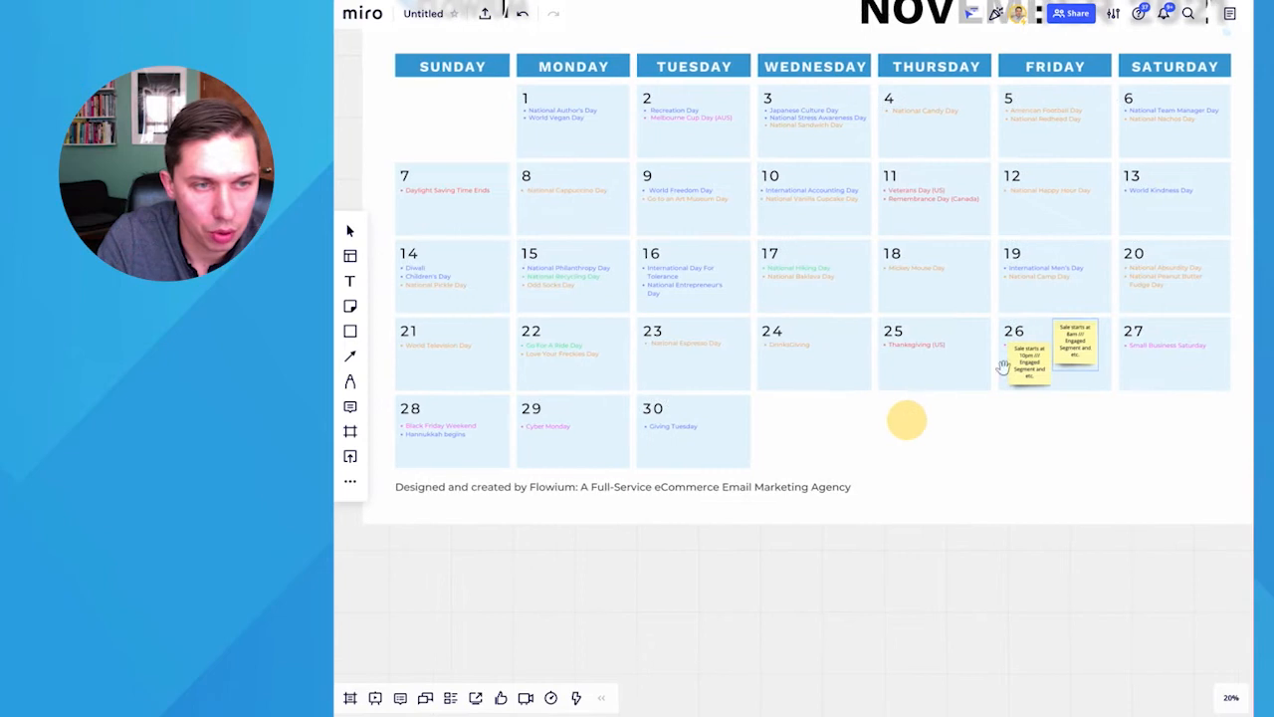
pyautogui.moveTo(1025, 354); pyautogui.dragTo(561, 353)
pyautogui.write('Happy TG')
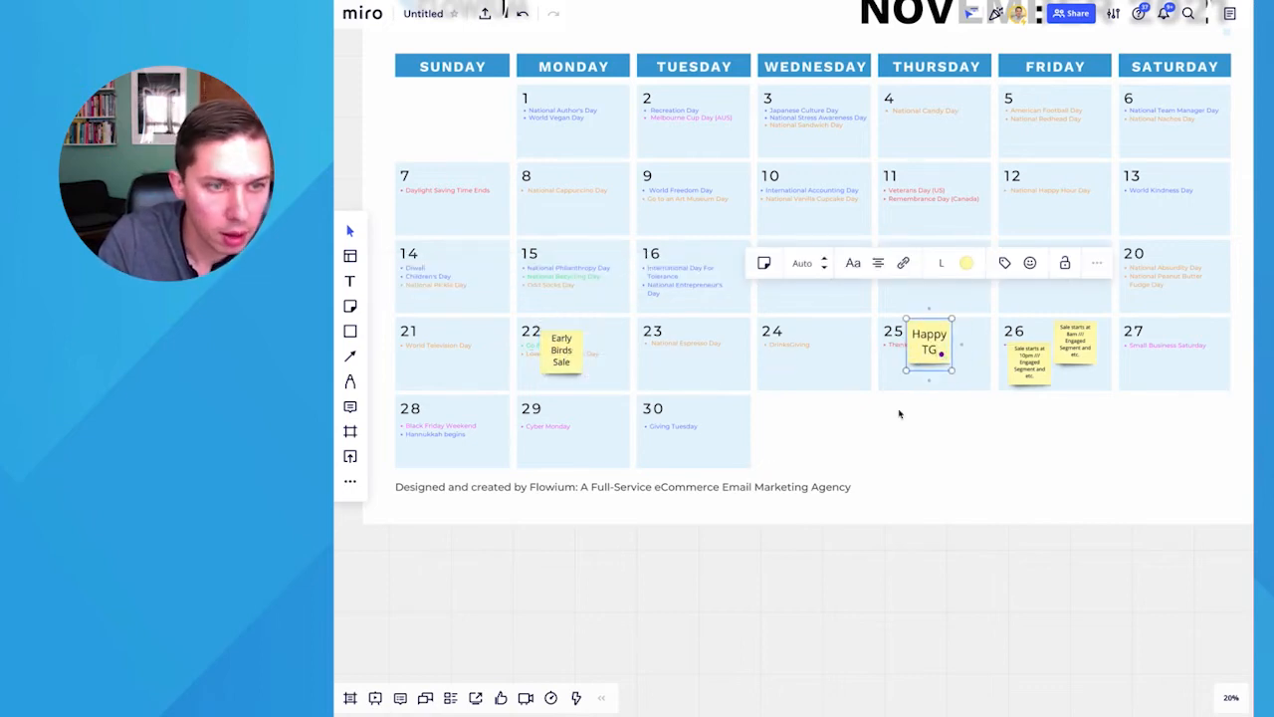
pyautogui.scroll(-3)
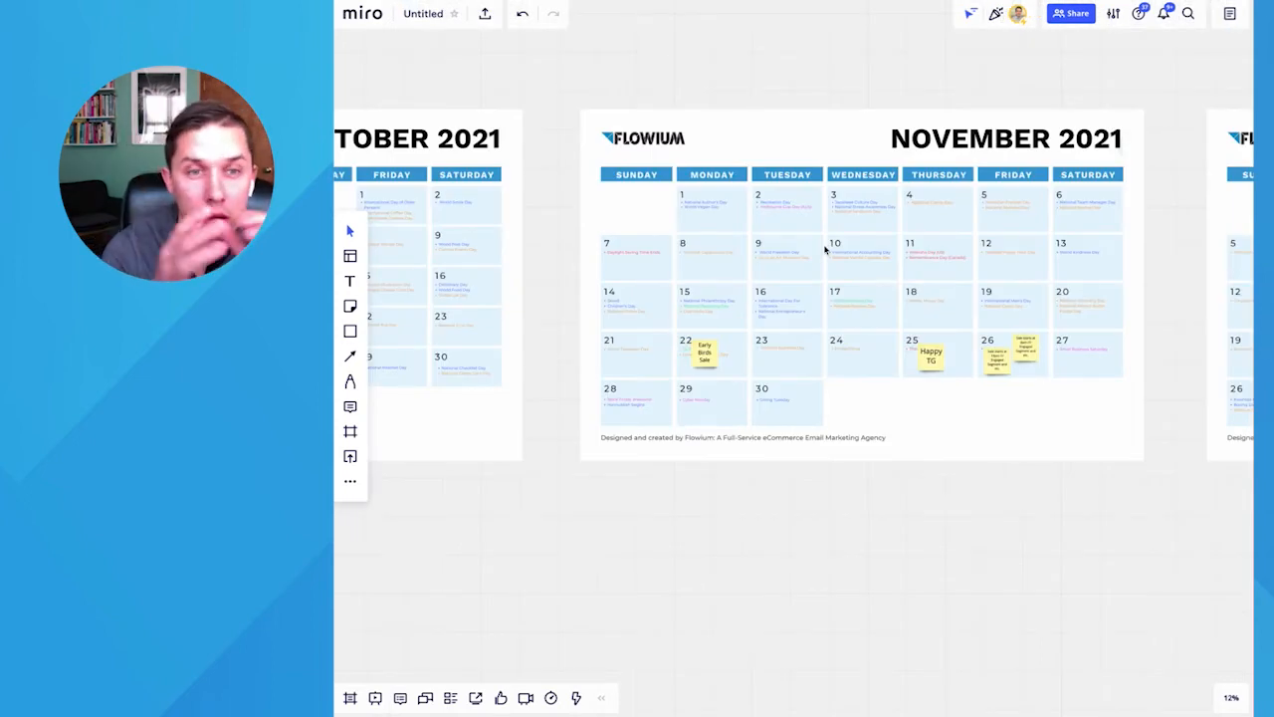
pyautogui.moveTo(930, 349)
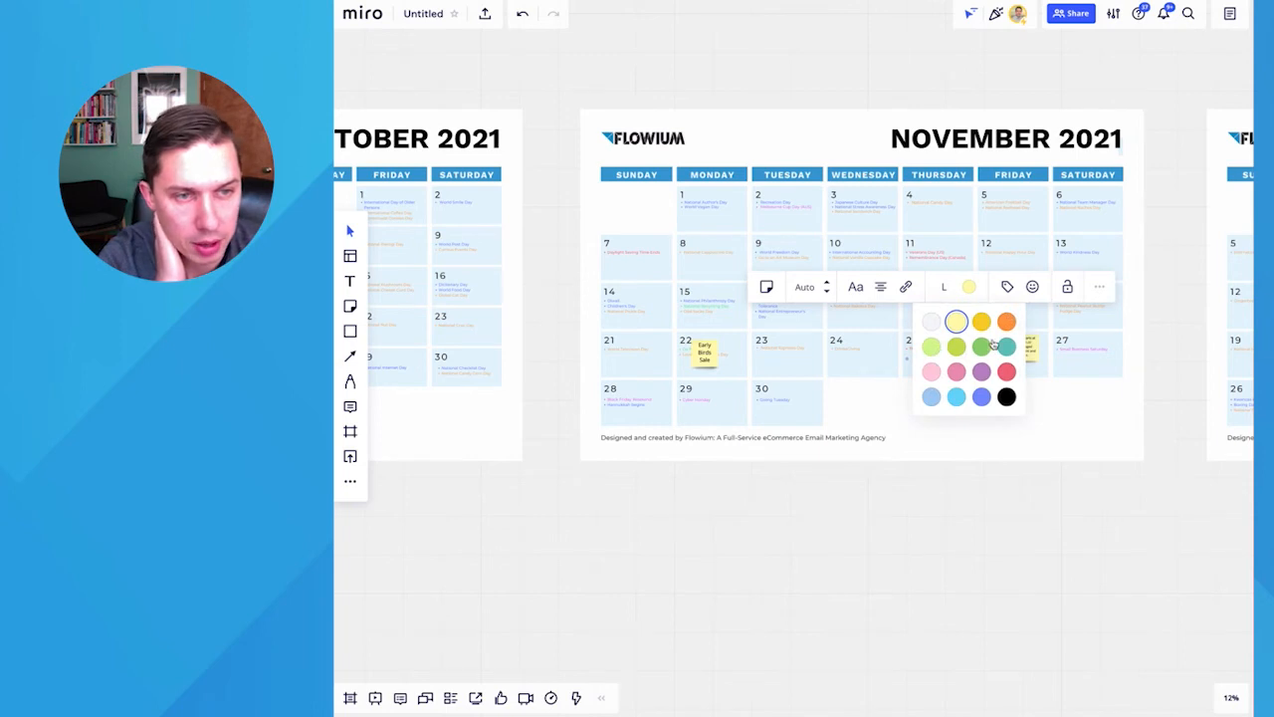
# Change the Happy TG sticky note on November 25 from yellow to green
pyautogui.click(983, 345)
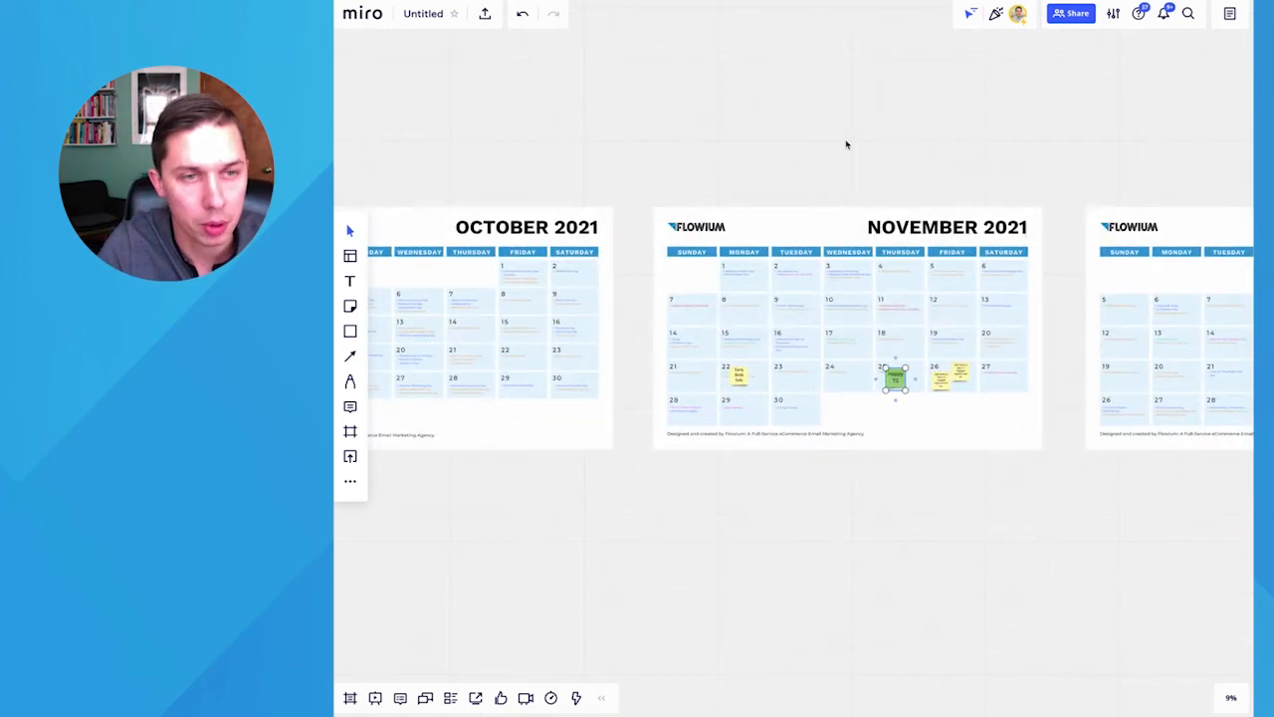
pyautogui.click(1070, 13)
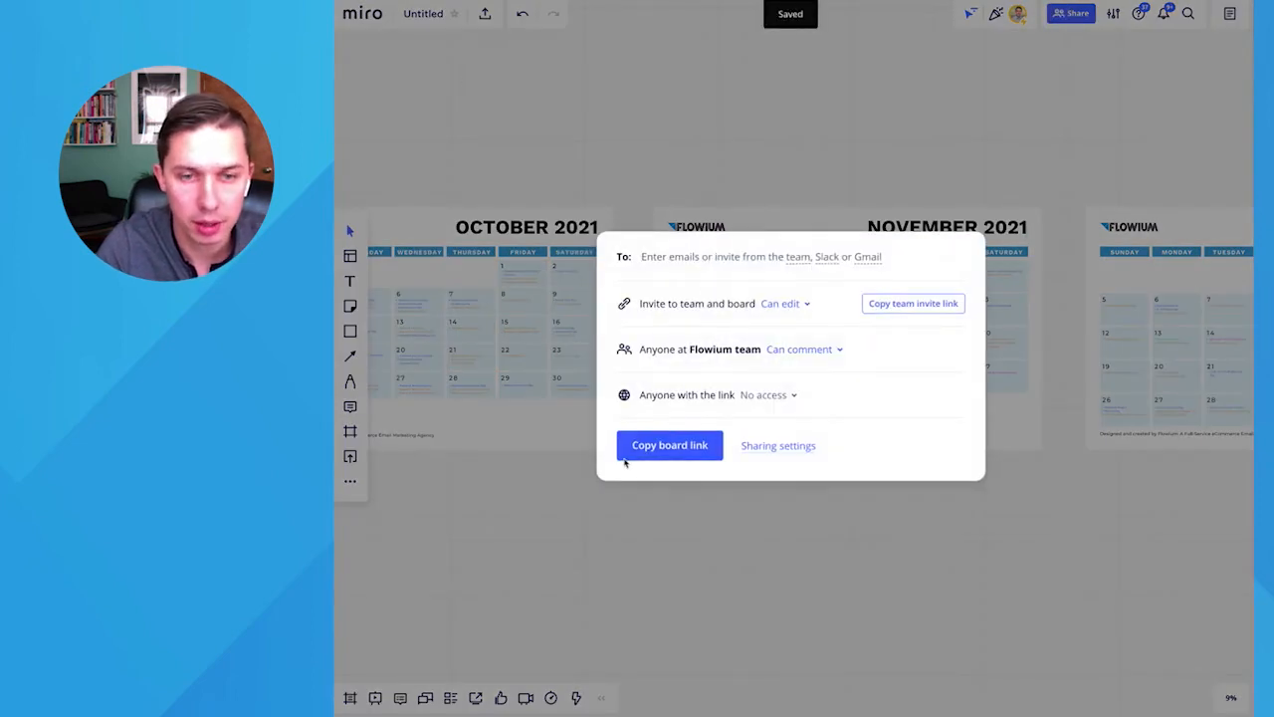
# Set the board's link access so anyone with the link can edit
pyautogui.click(764, 394)
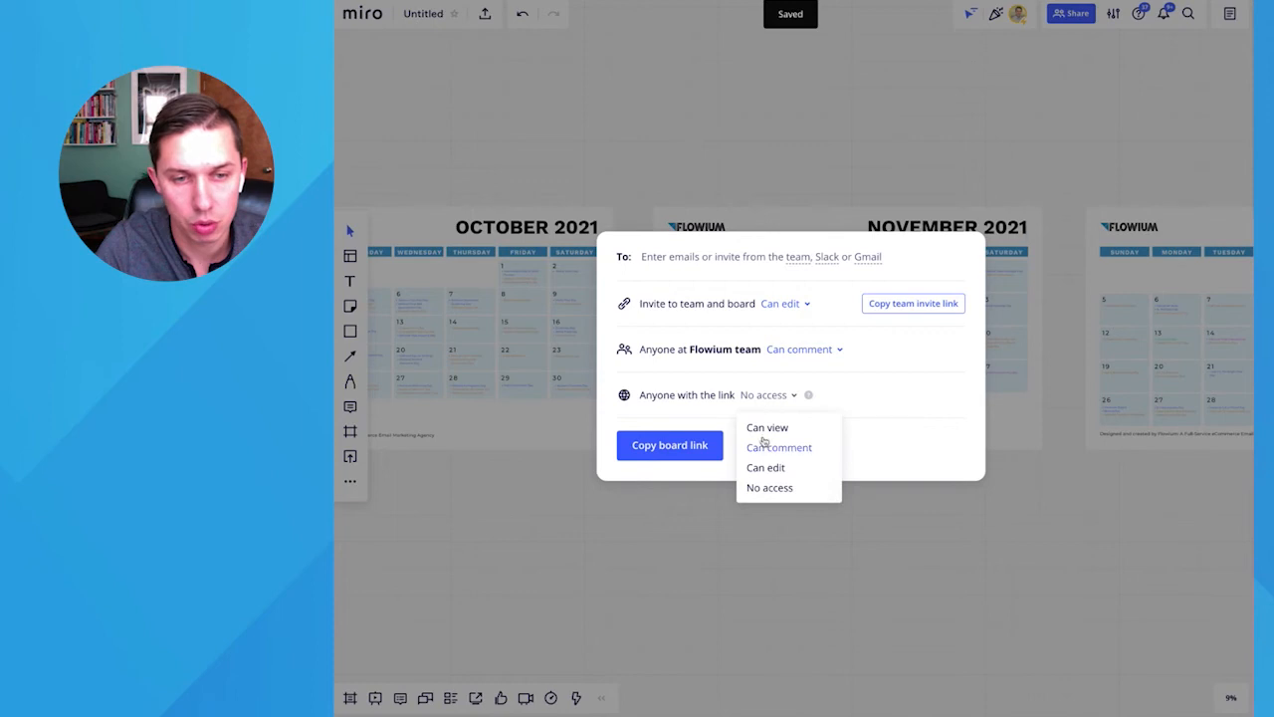
pyautogui.click(766, 467)
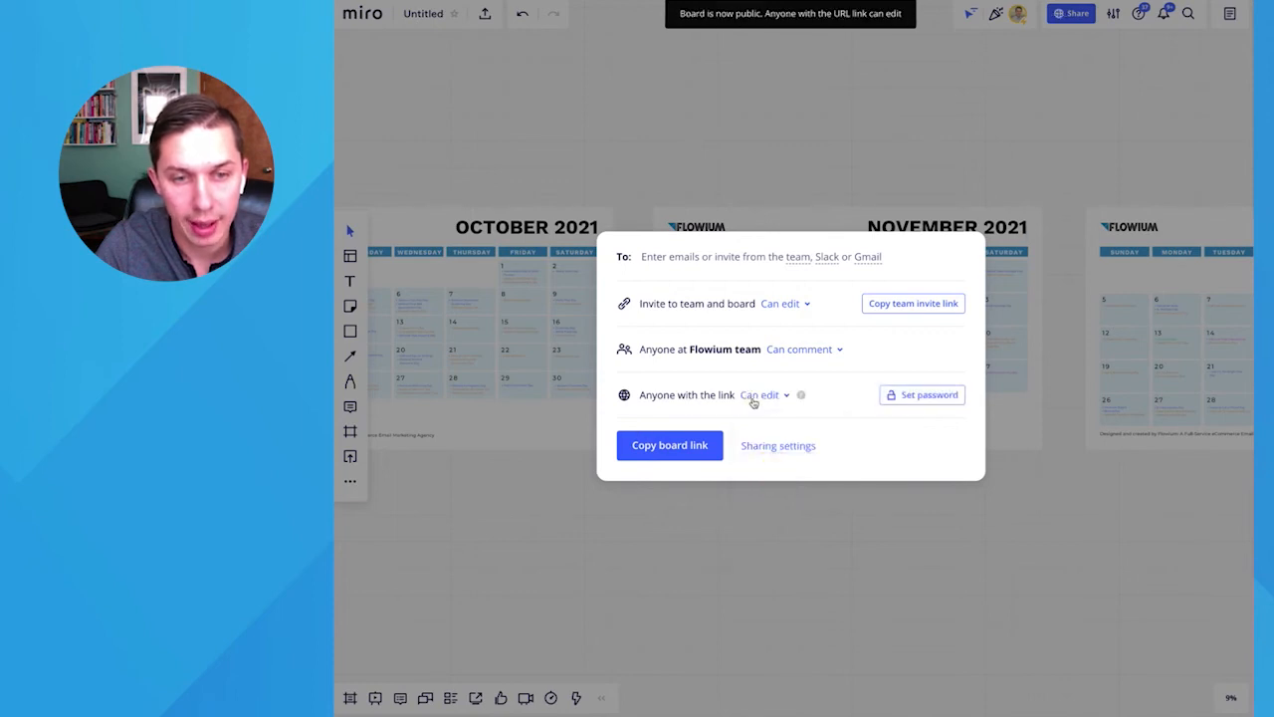
pyautogui.click(764, 394)
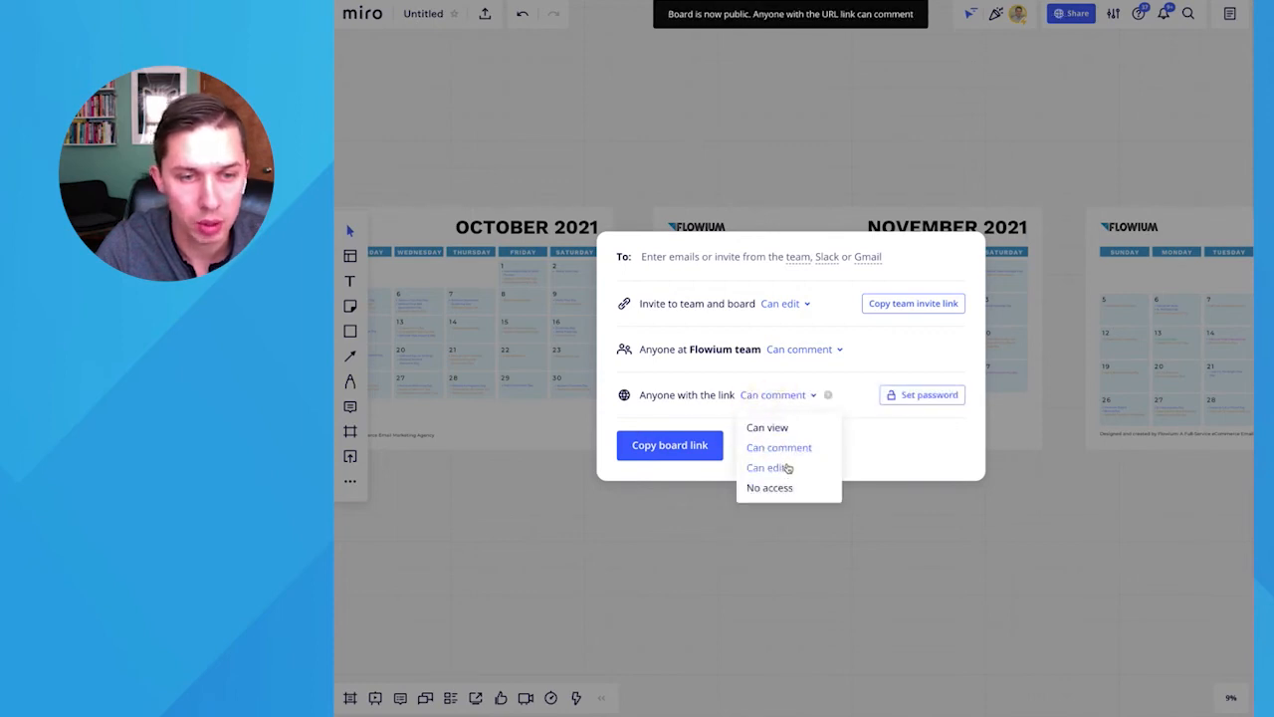
pyautogui.click(767, 466)
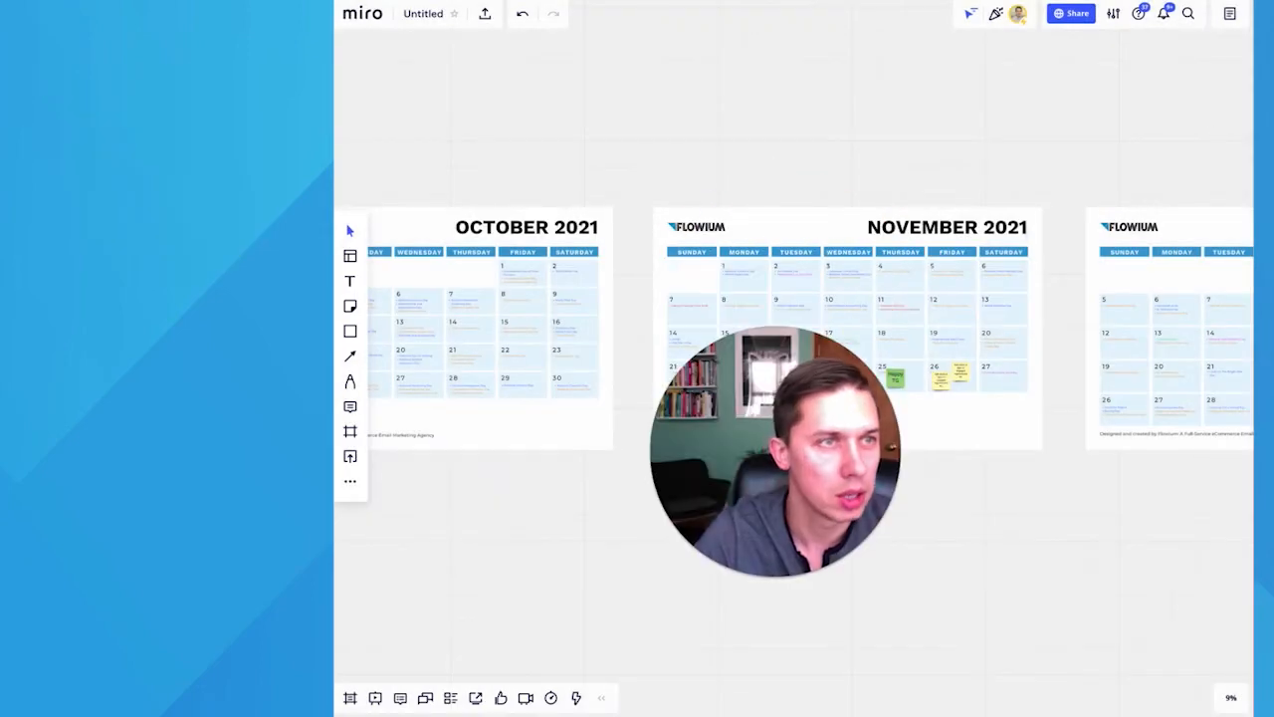
pyautogui.click(1229, 13)
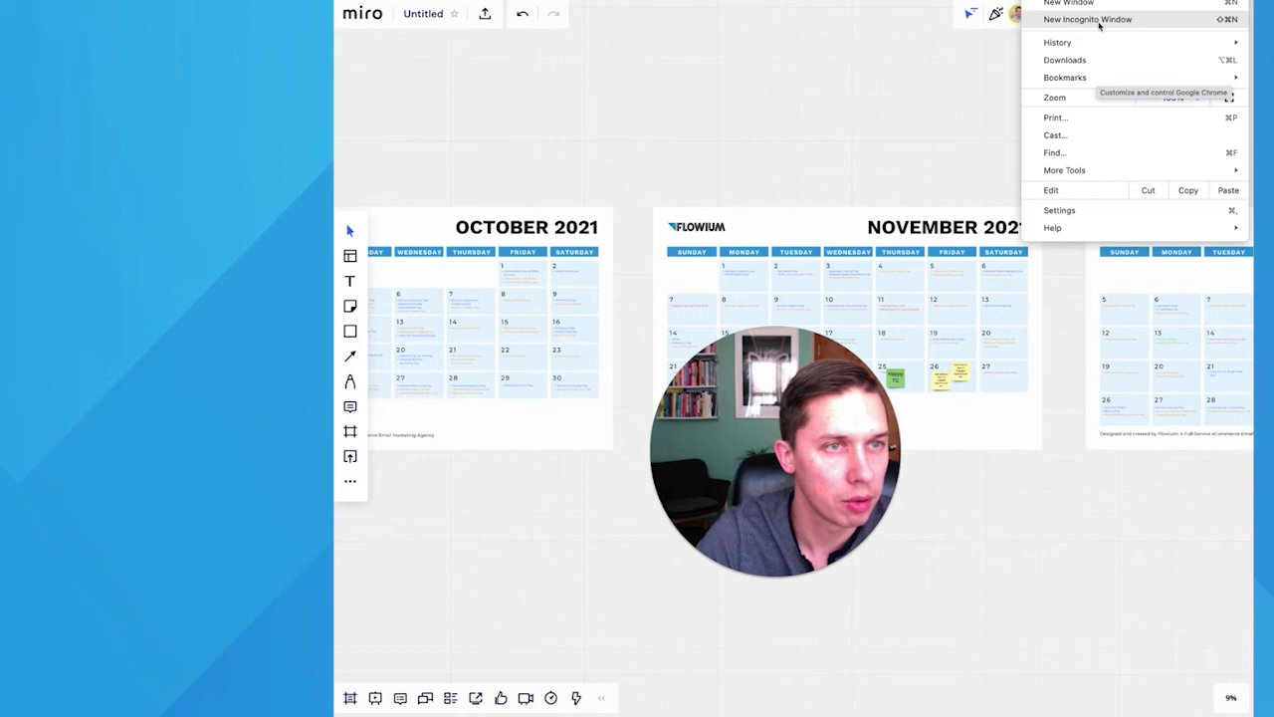
# Open the shared board link in a new Chrome incognito window beside the original
pyautogui.click(1087, 18)
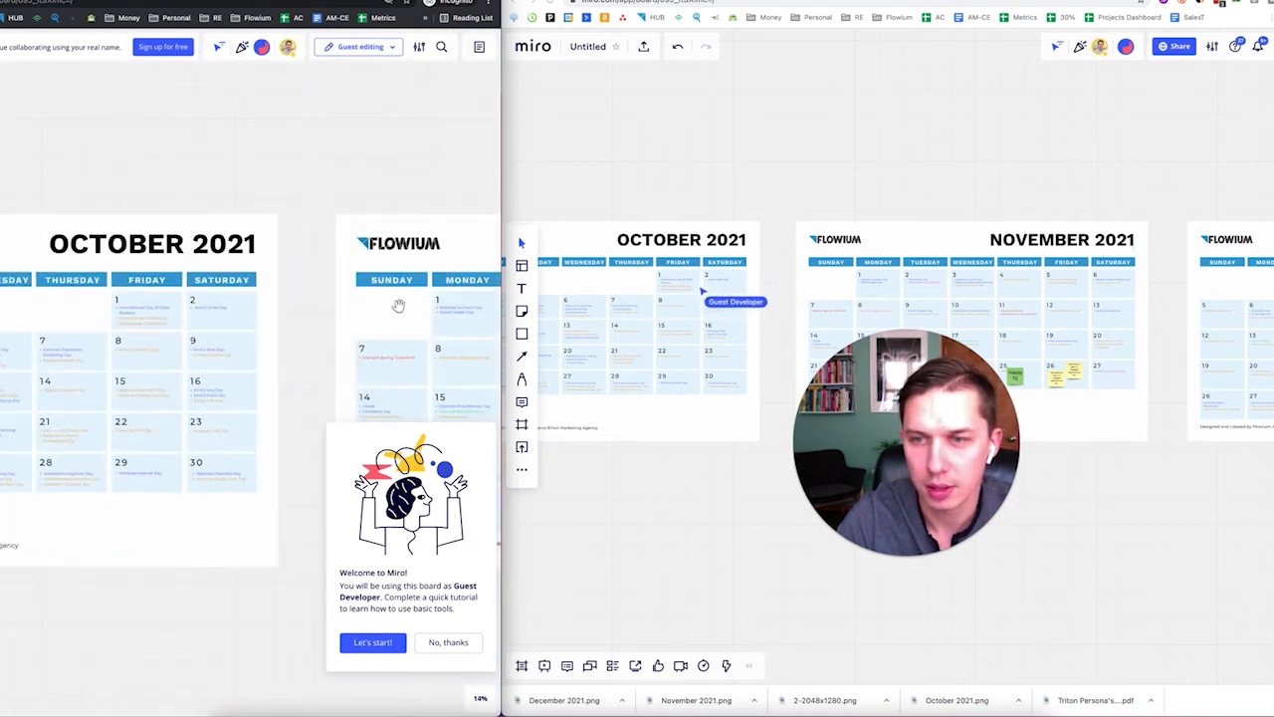
# Start the guest's quick tutorial and type 'Result' into its example shape
pyautogui.click(372, 642)
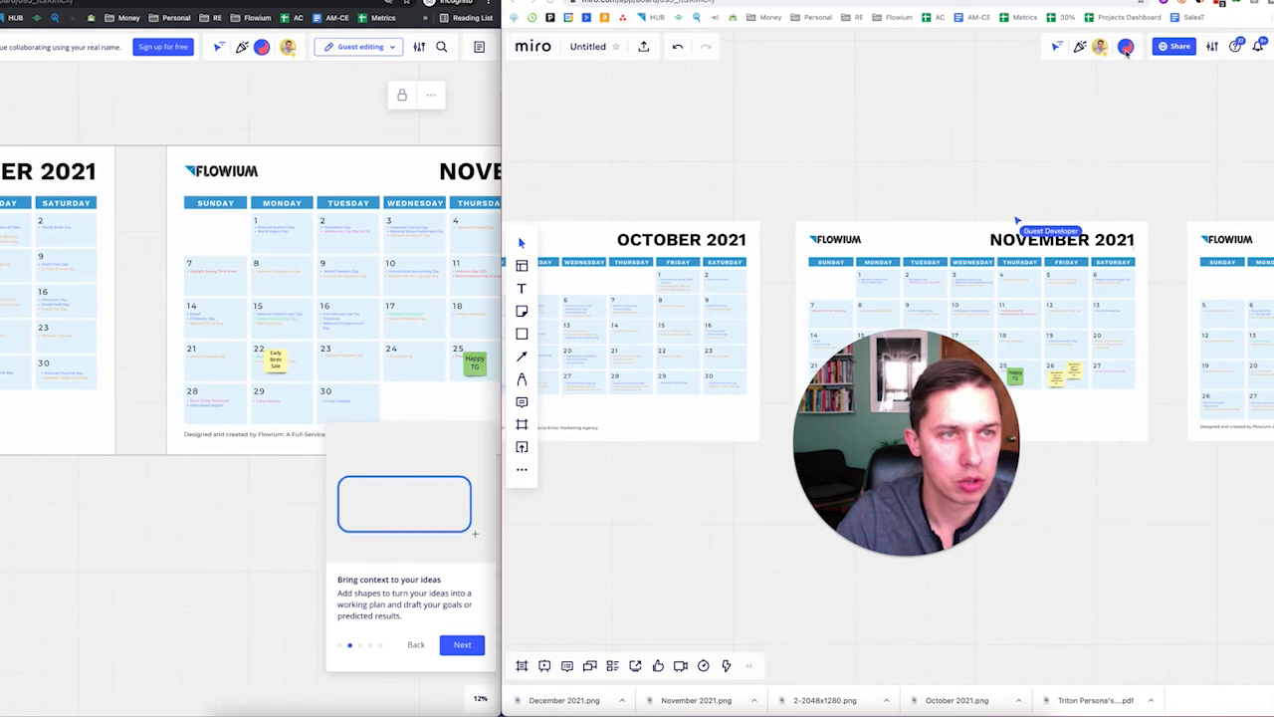
pyautogui.click(404, 502)
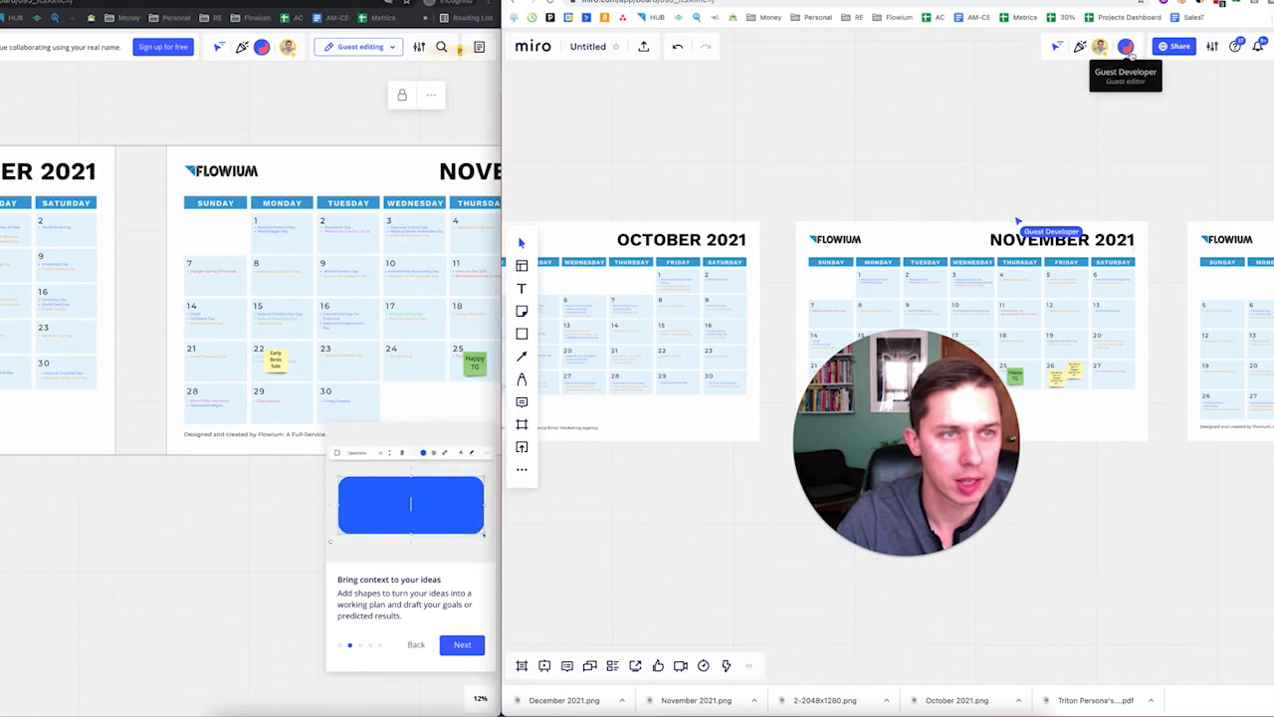
pyautogui.write('Result')
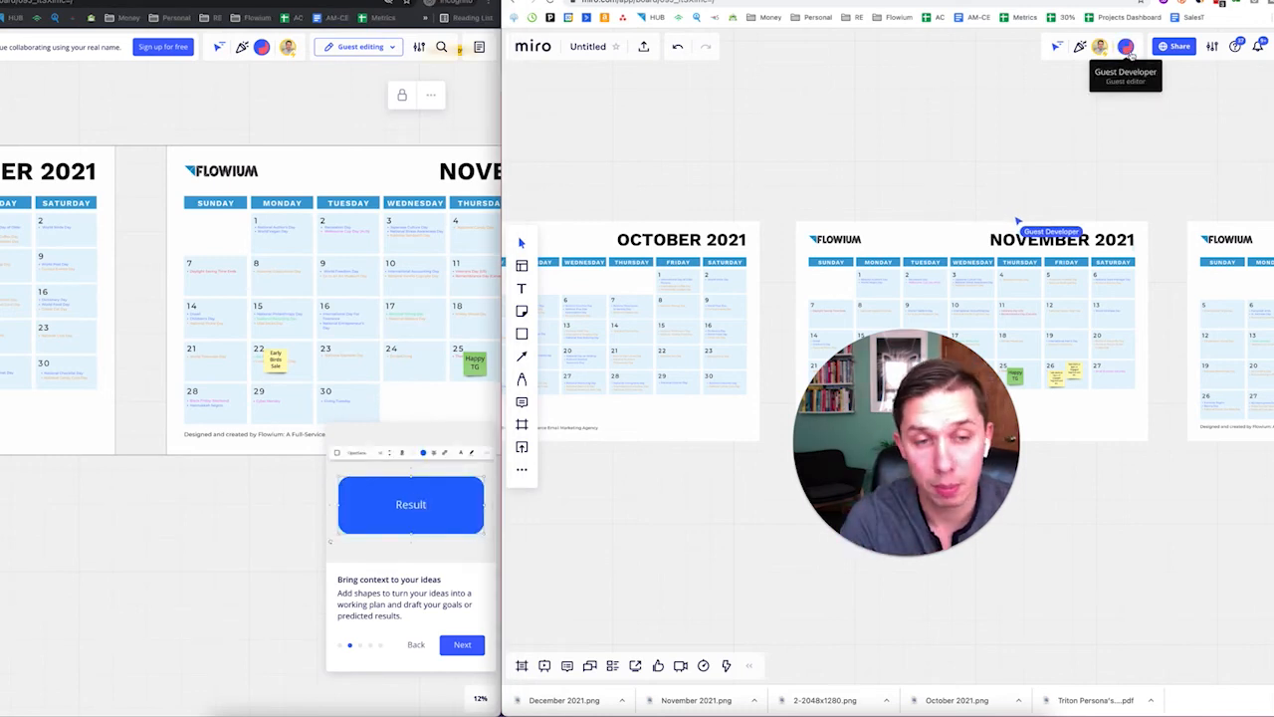